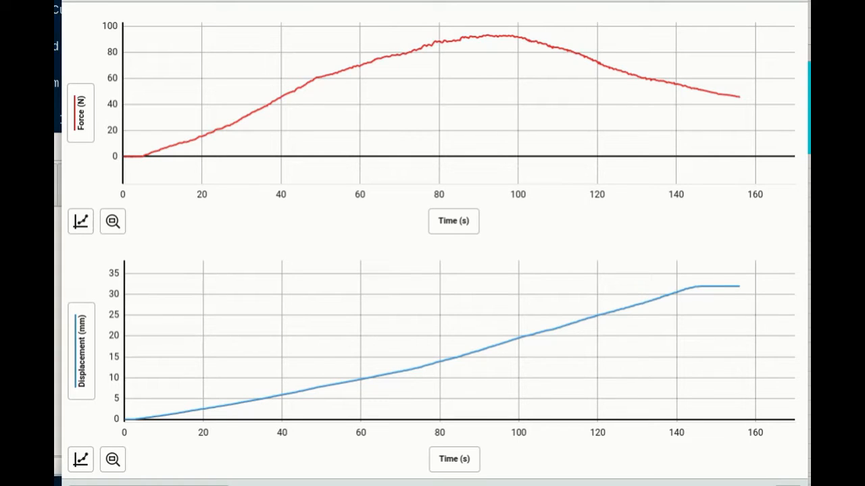
mouse_move(273, 113)
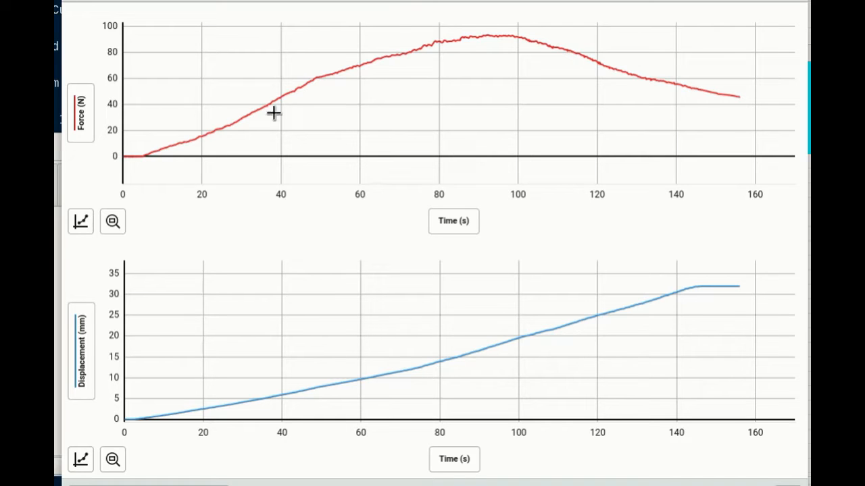
mouse_move(732, 103)
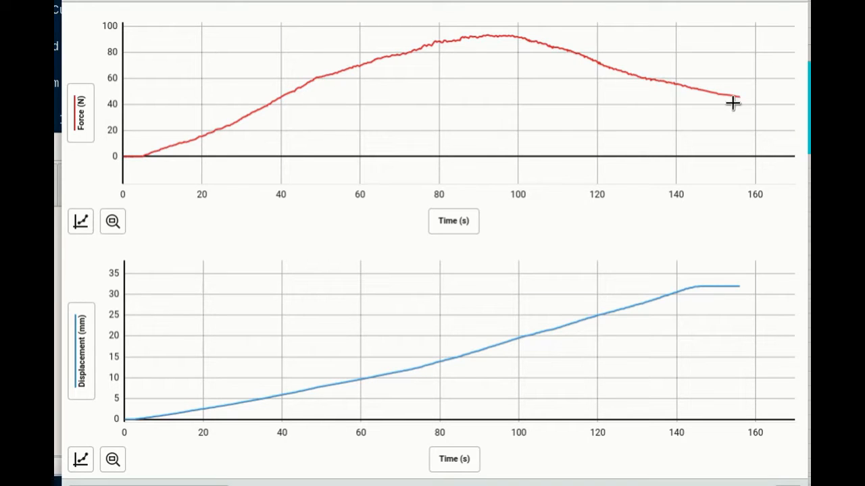
mouse_move(189, 67)
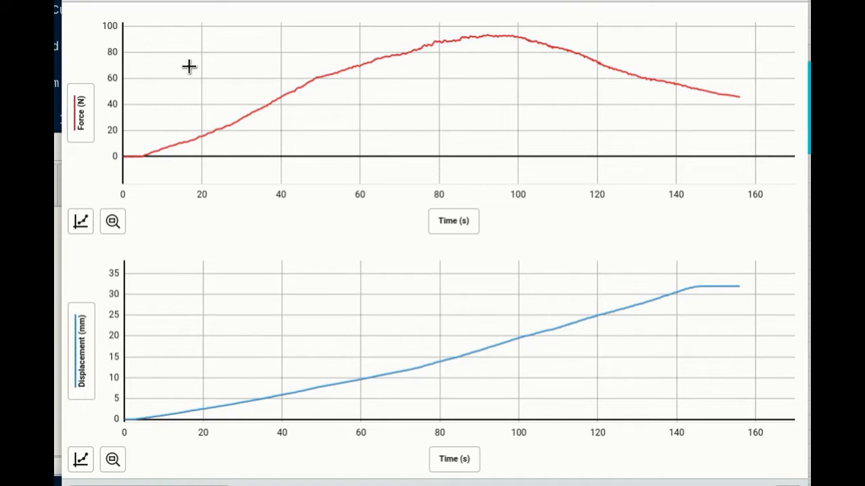
mouse_move(265, 106)
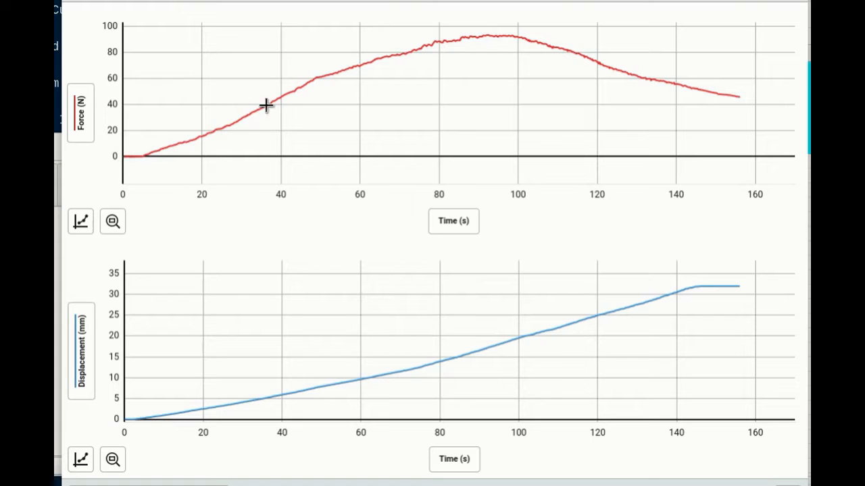
mouse_move(327, 83)
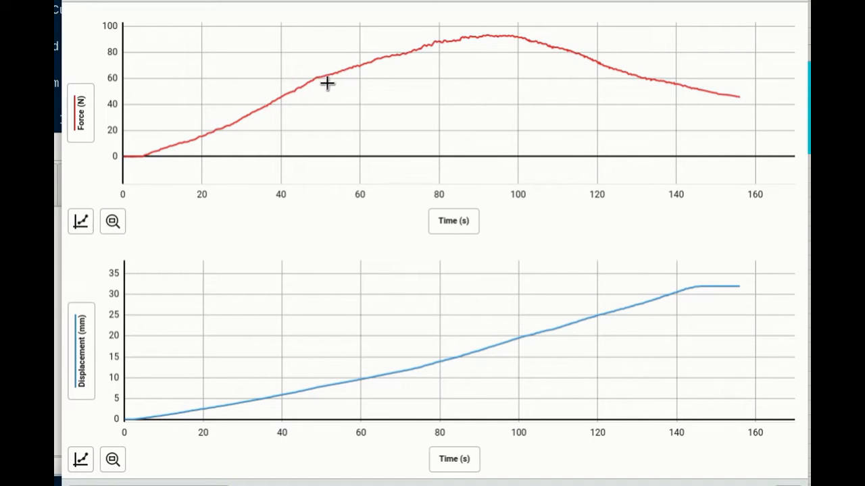
mouse_move(538, 40)
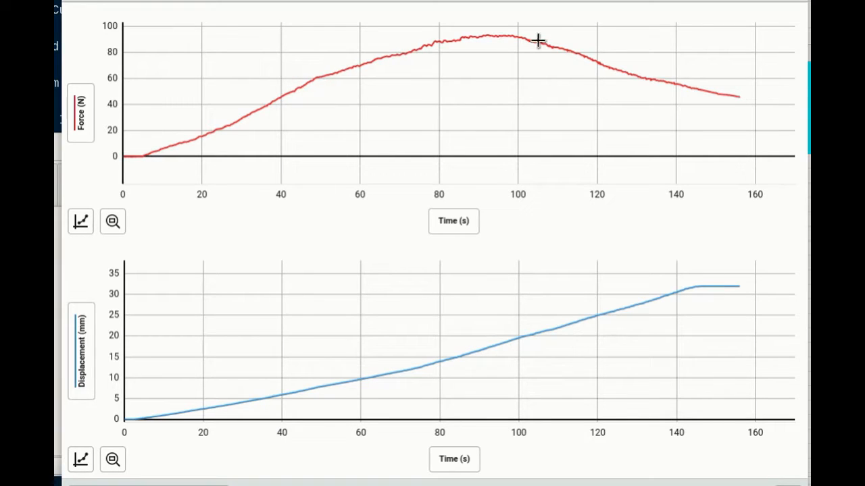
mouse_move(433, 49)
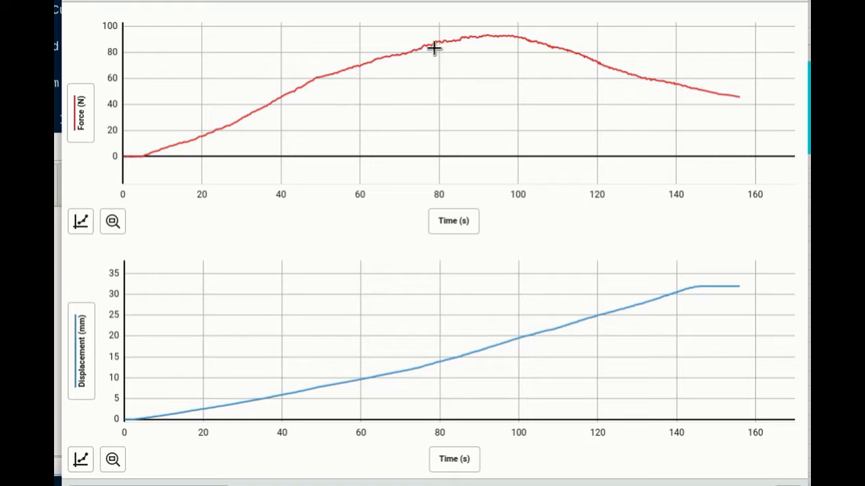
mouse_move(573, 67)
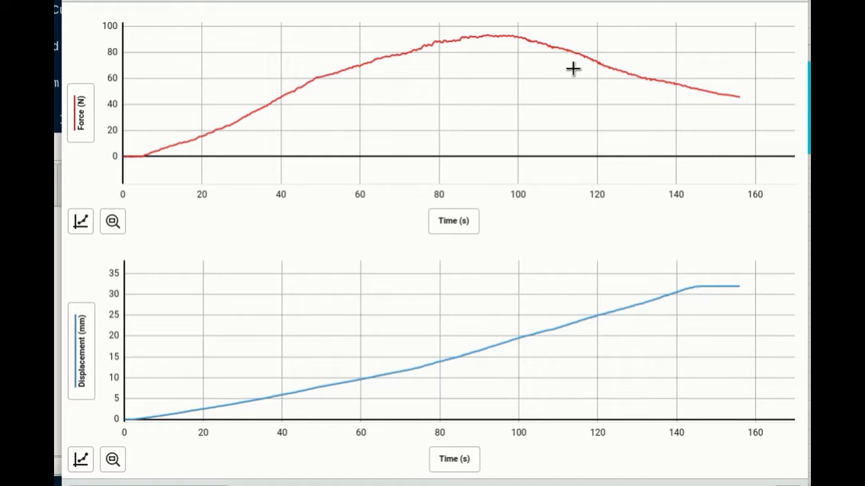
mouse_move(486, 28)
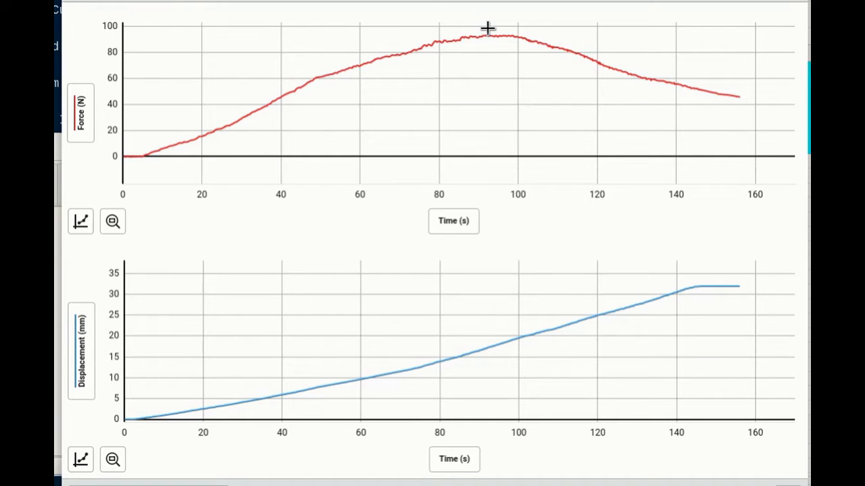
mouse_move(492, 34)
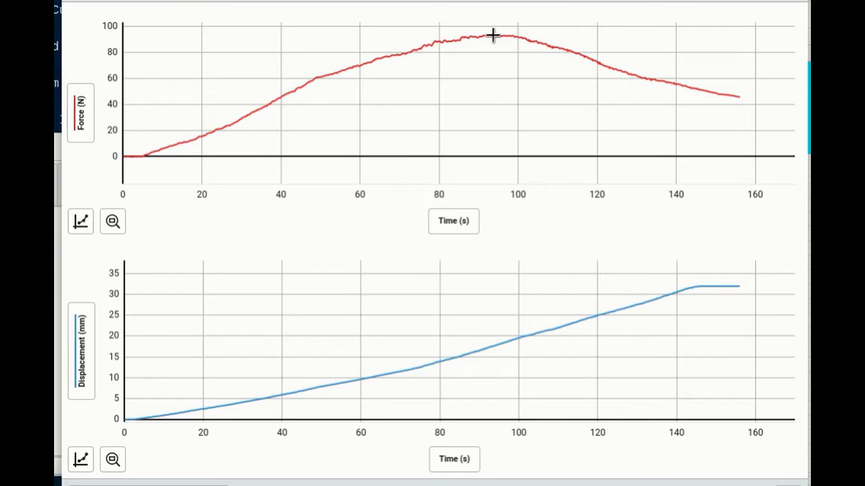
mouse_move(231, 367)
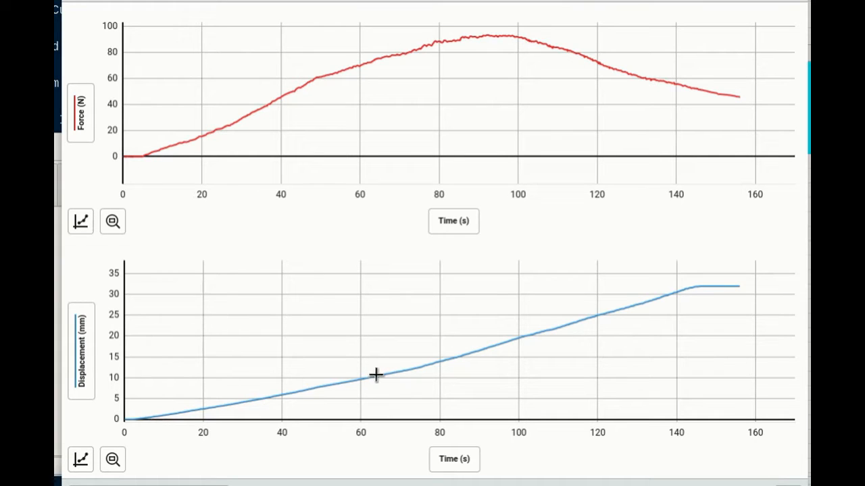
mouse_move(300, 384)
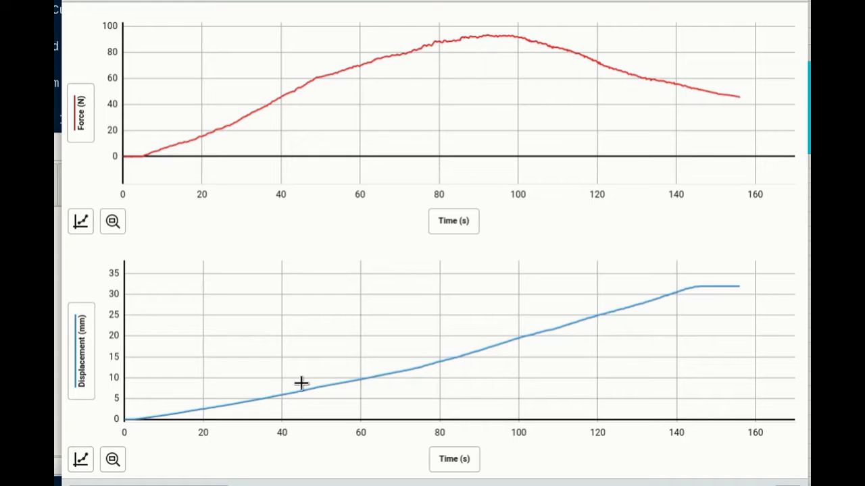
mouse_move(652, 278)
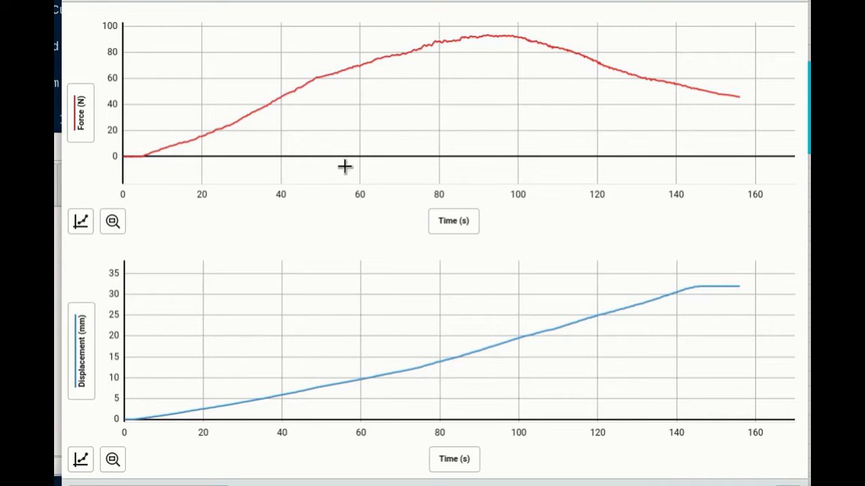
mouse_move(343, 154)
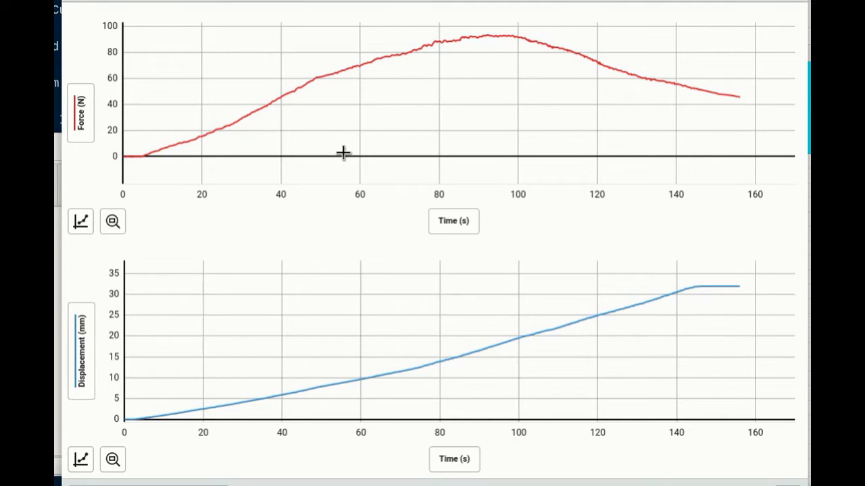
mouse_move(146, 57)
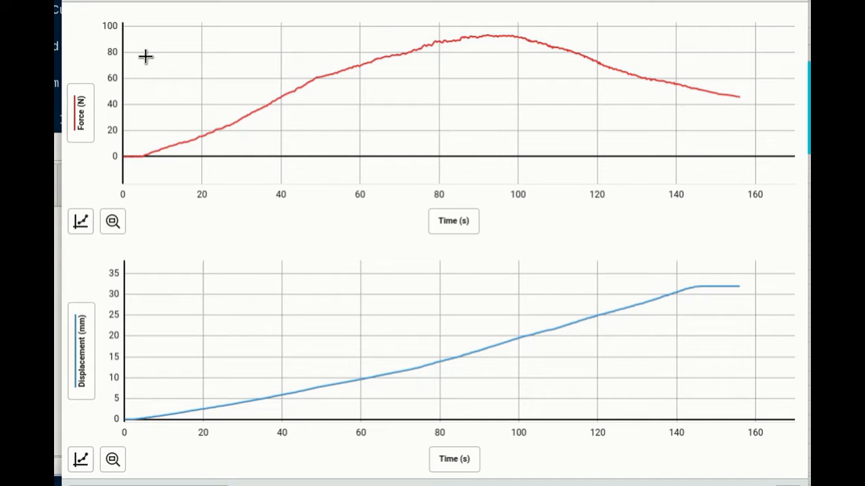
mouse_move(268, 218)
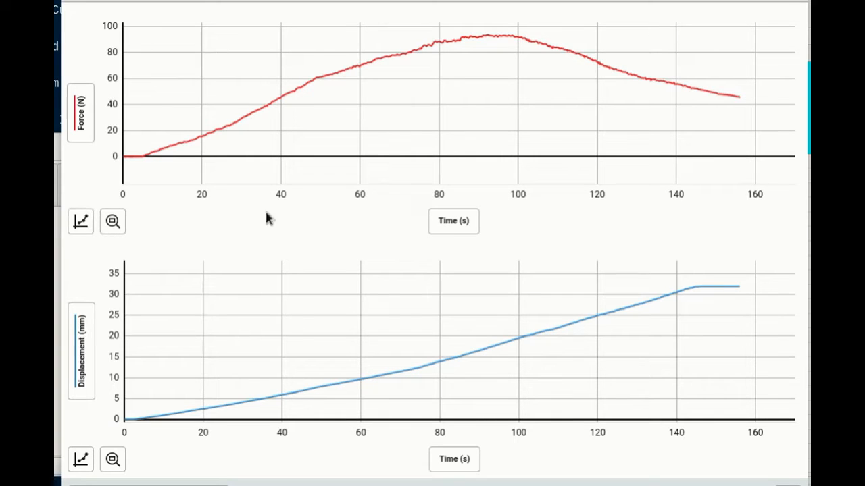
mouse_move(136, 217)
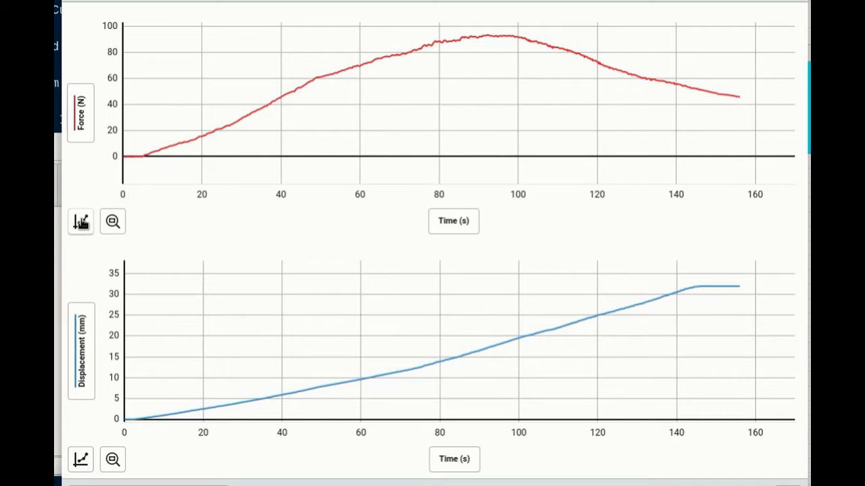
Step: Bring up the analysis tools menu (statistics, integral, curve fit) for the force graph
click(80, 221)
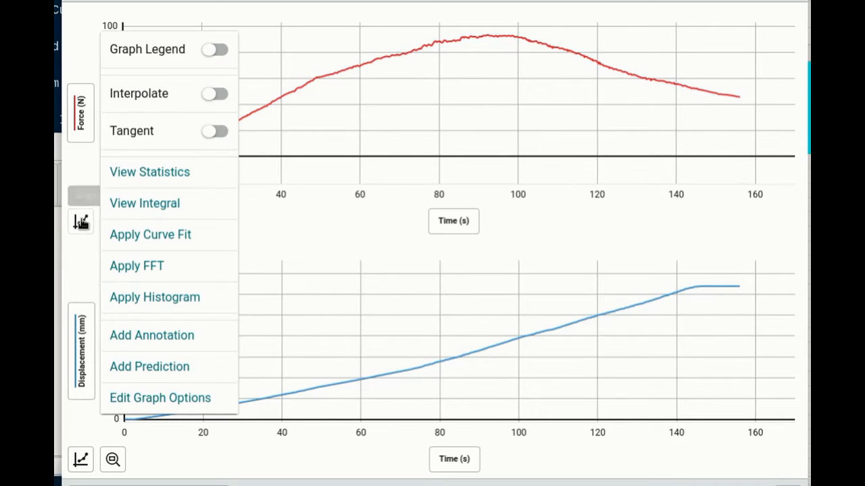
mouse_move(154, 113)
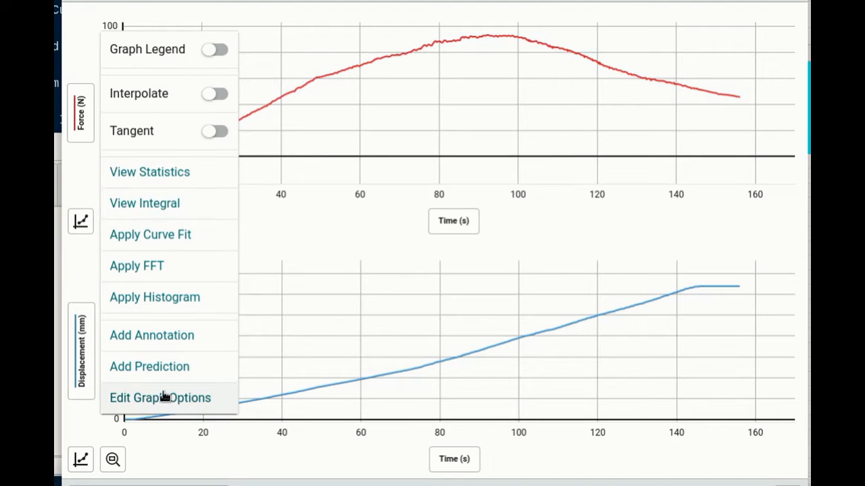
mouse_move(149, 172)
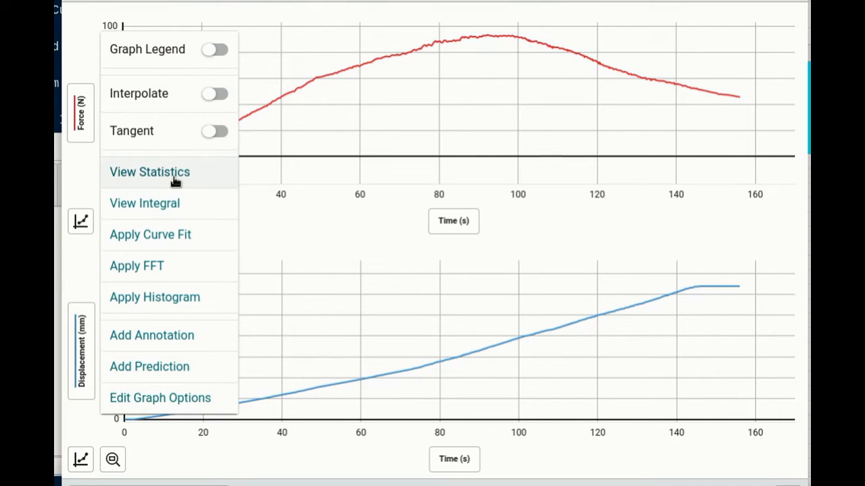
mouse_move(189, 195)
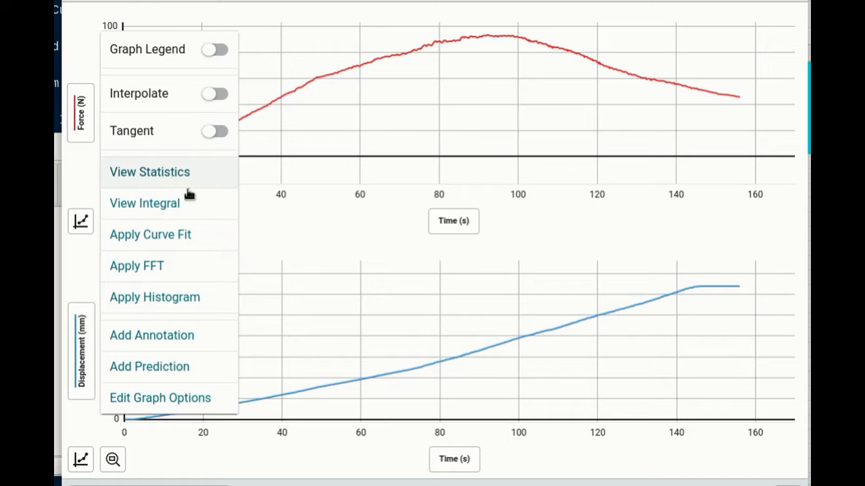
mouse_move(194, 235)
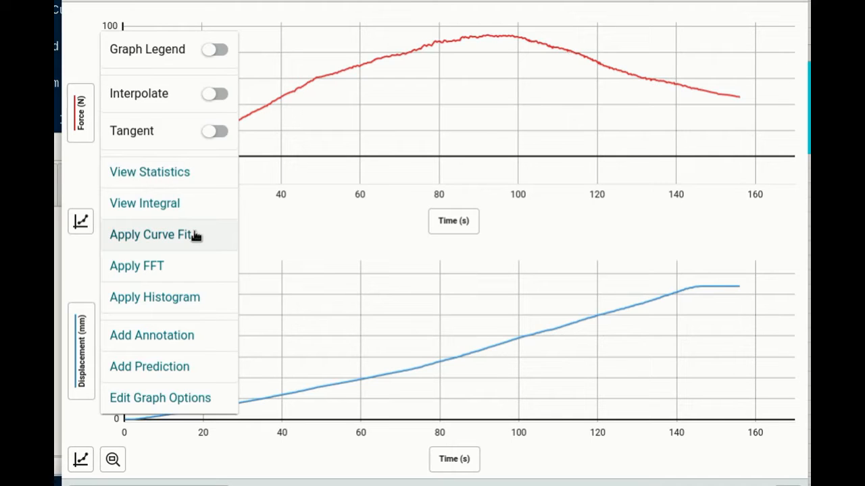
mouse_move(304, 243)
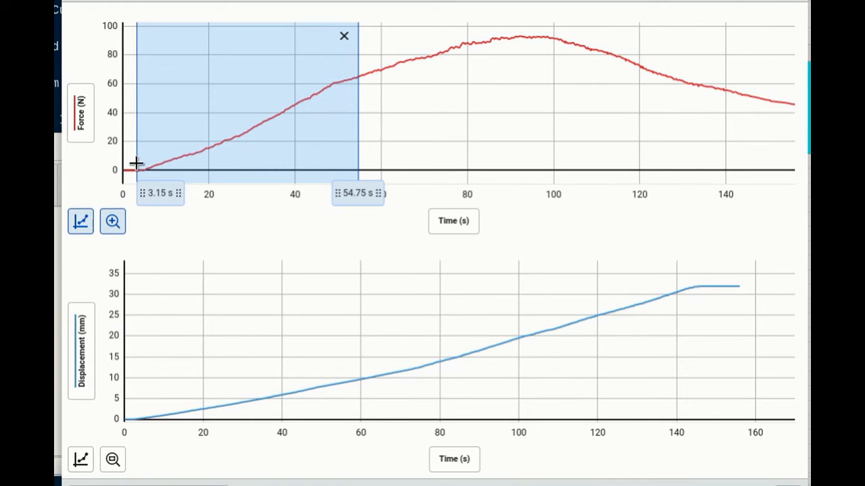
Step: Zoom the force graph to the first 55 s and select the straight rising part ending at 48.50 s
click(112, 221)
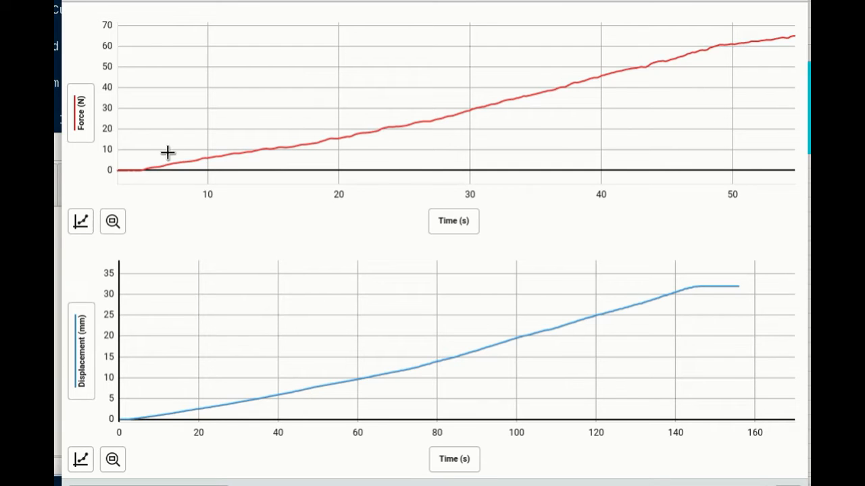
drag(167, 152, 694, 113)
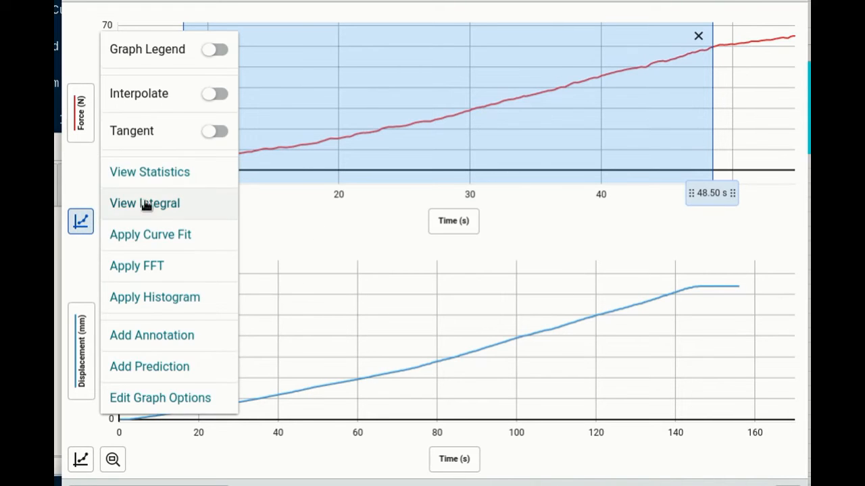
Step: Apply a linear fit to the 8.15–48.50 s selection, giving slope 1.397 and r 0.9944
click(150, 235)
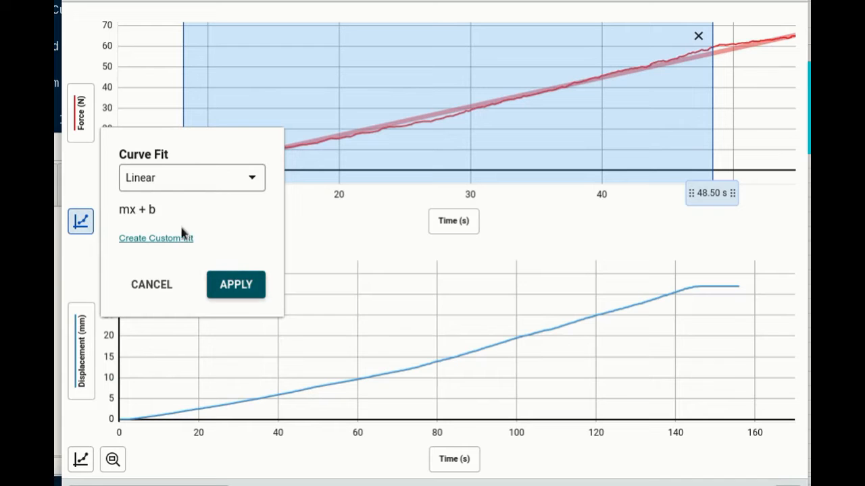
mouse_move(223, 243)
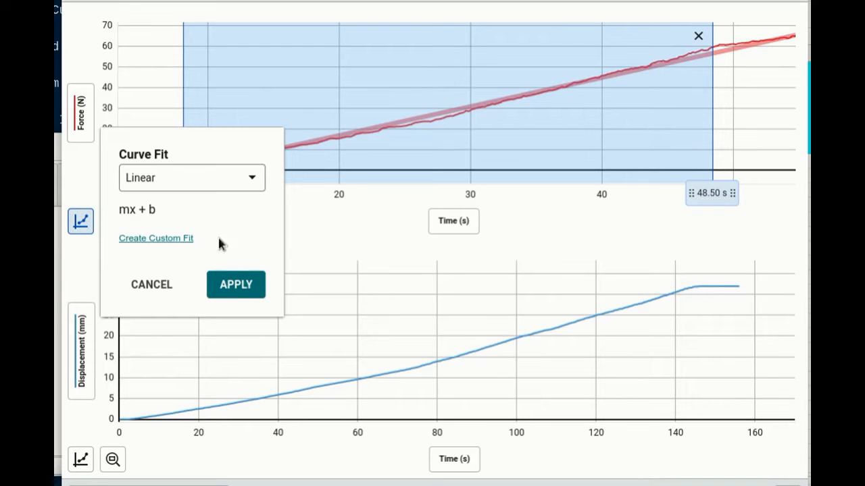
click(236, 284)
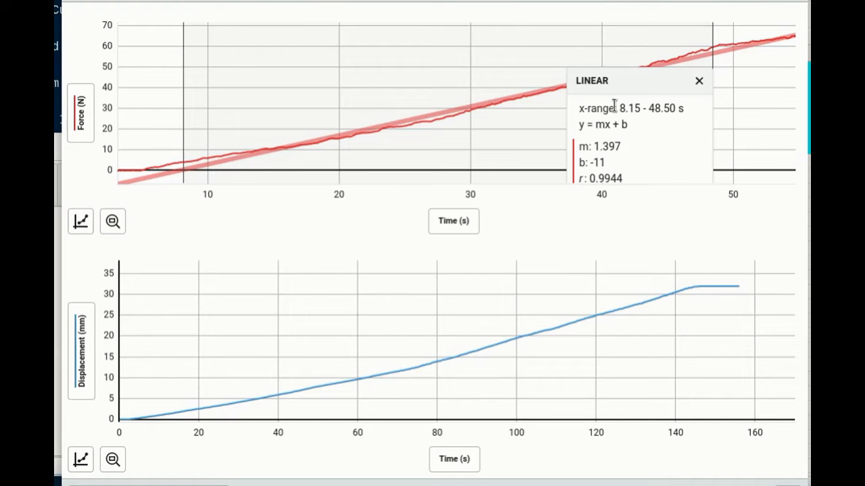
mouse_move(672, 73)
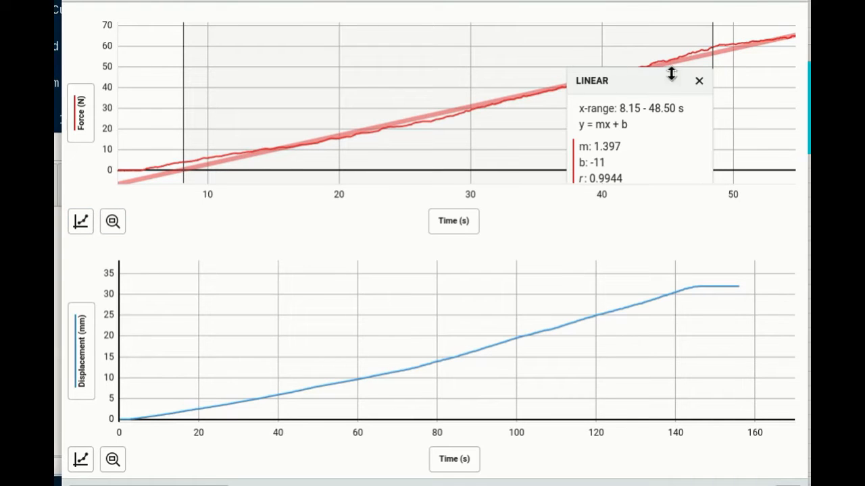
click(698, 82)
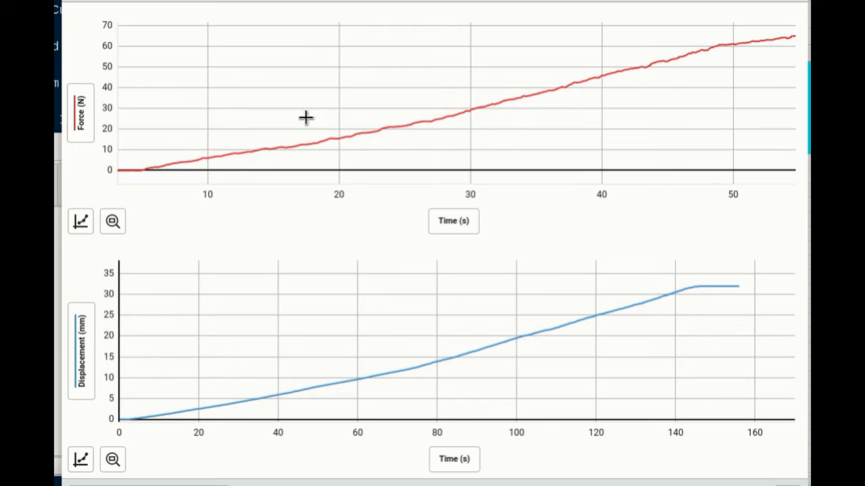
mouse_move(706, 35)
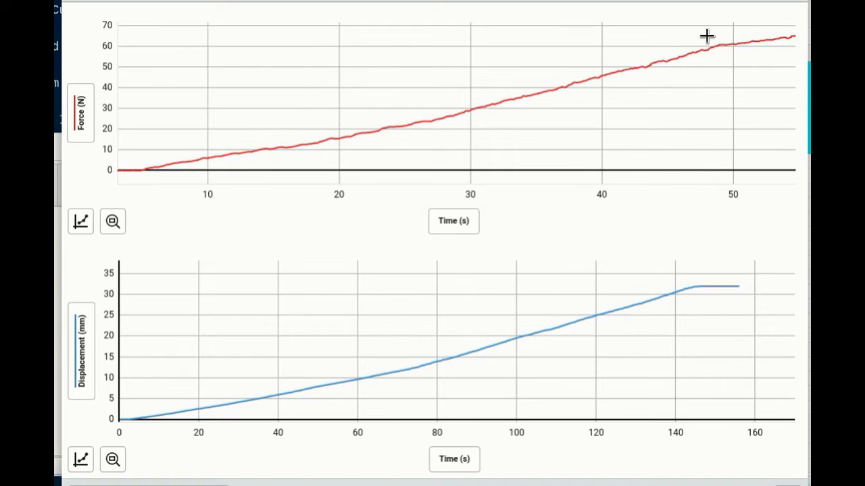
mouse_move(720, 43)
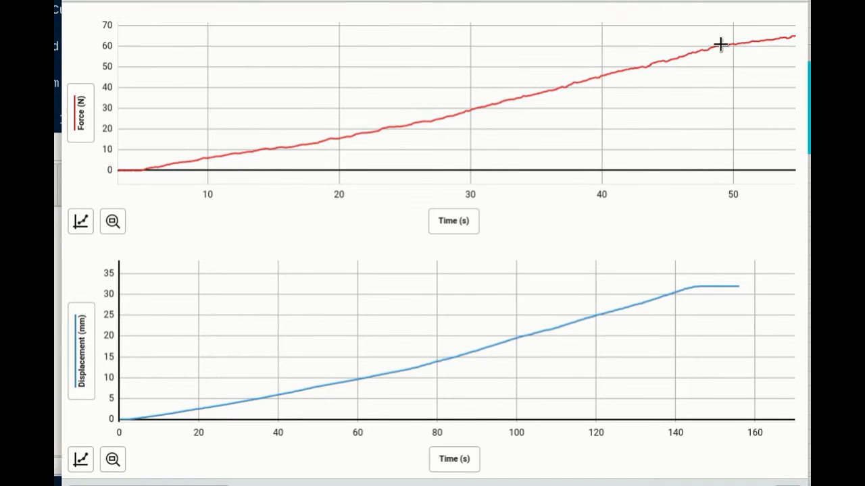
mouse_move(715, 59)
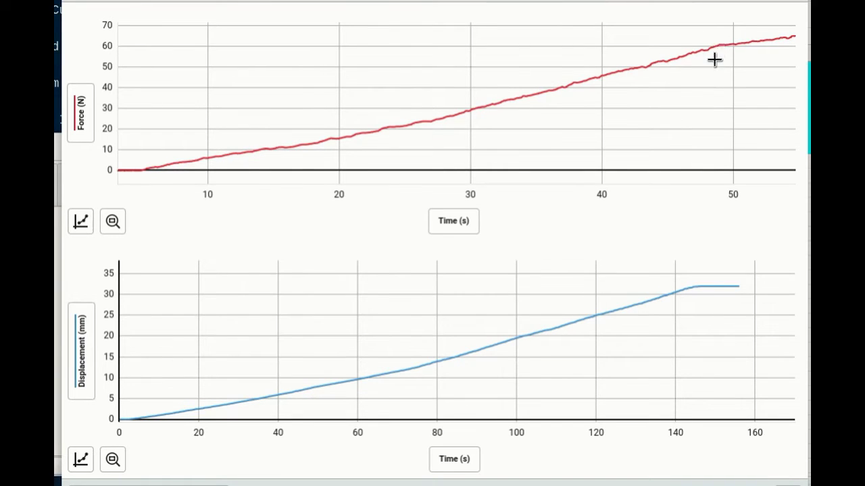
mouse_move(719, 44)
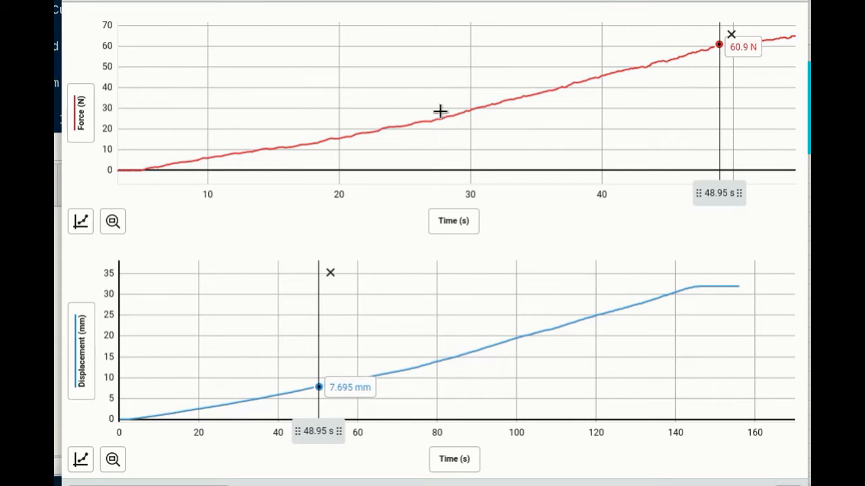
mouse_move(791, 44)
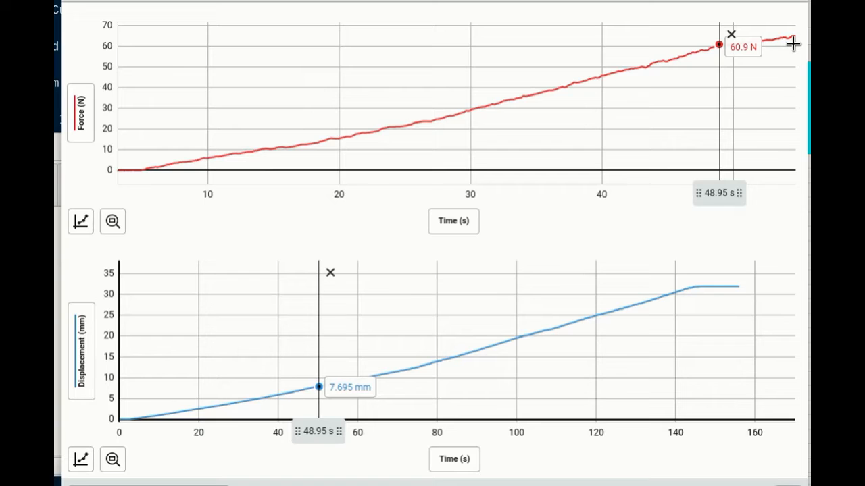
mouse_move(754, 62)
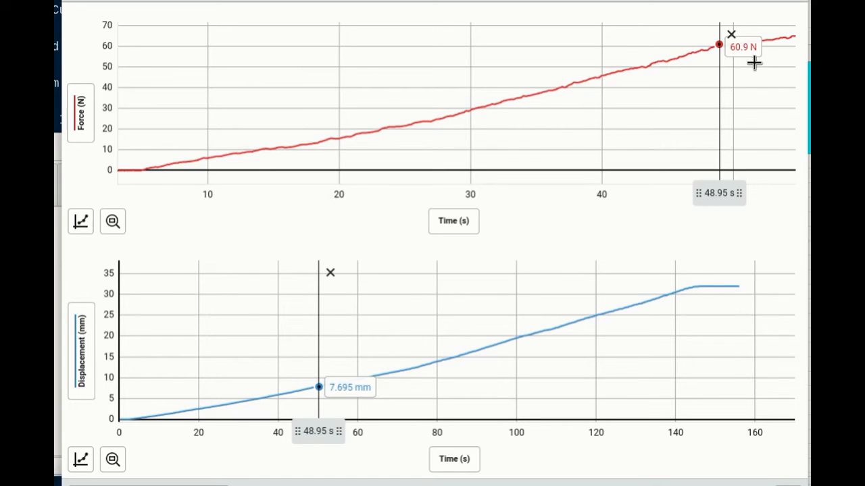
mouse_move(750, 57)
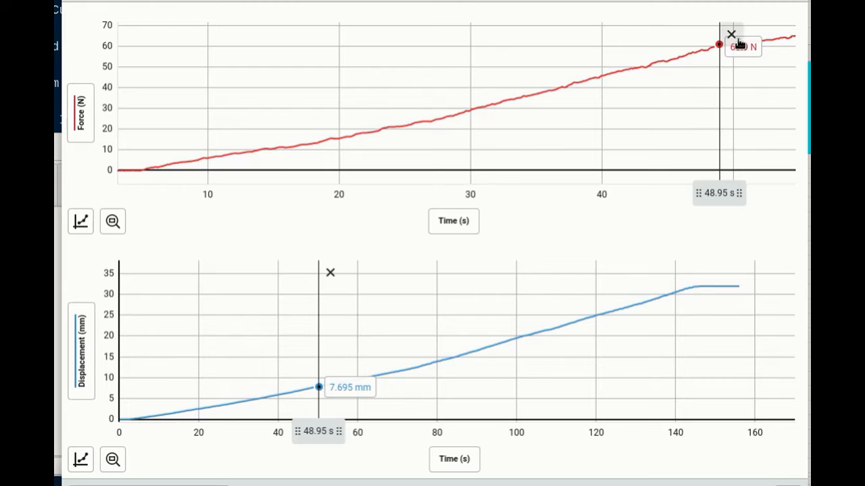
mouse_move(351, 408)
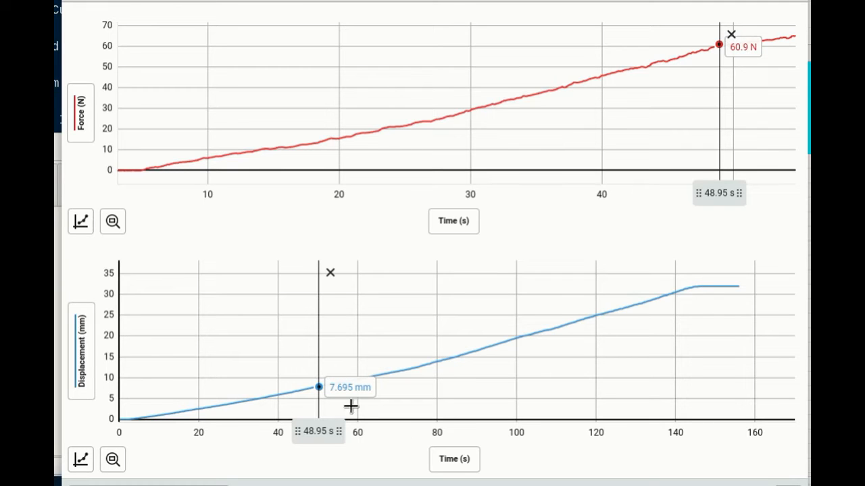
mouse_move(743, 56)
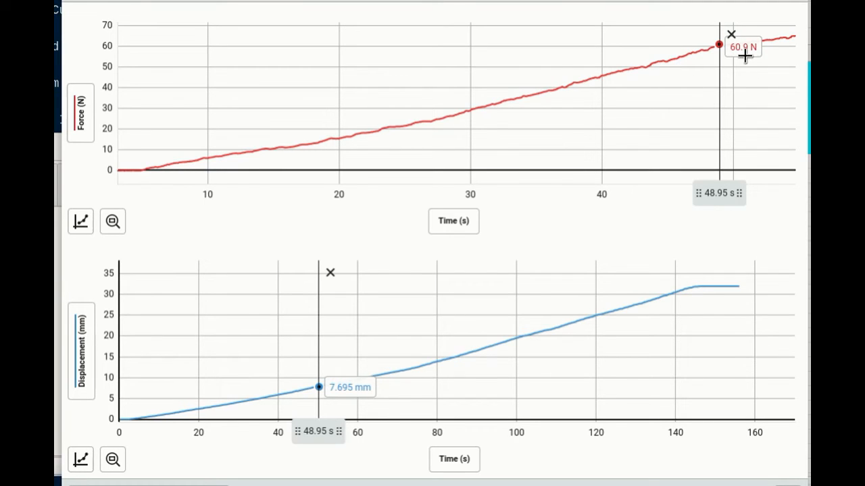
mouse_move(358, 403)
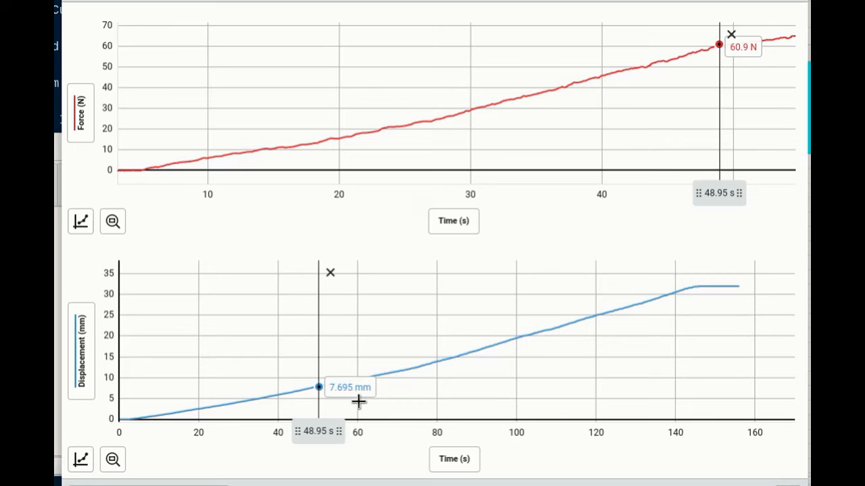
mouse_move(364, 393)
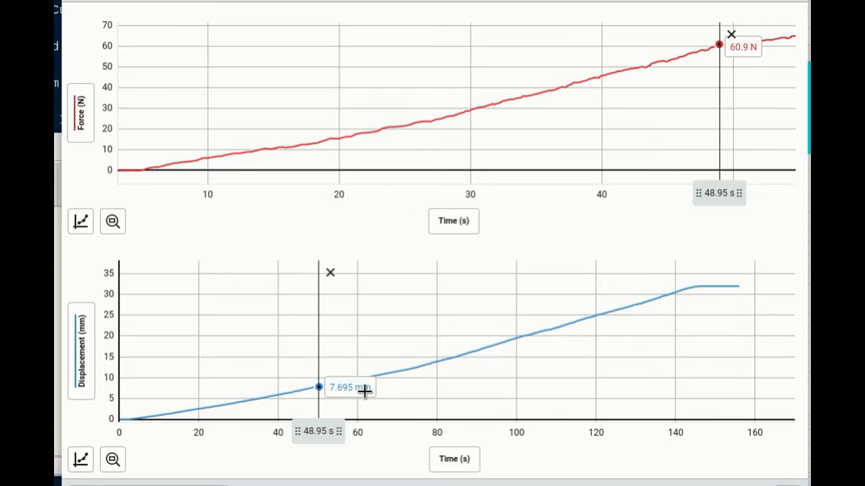
mouse_move(346, 403)
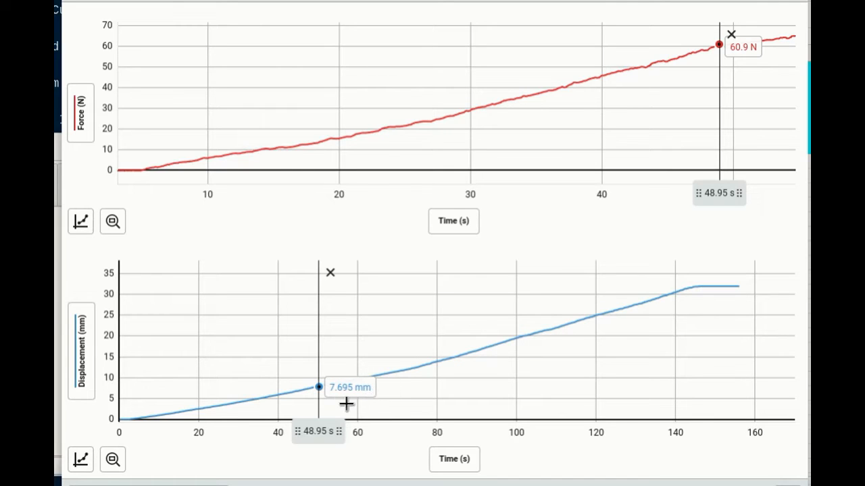
mouse_move(324, 392)
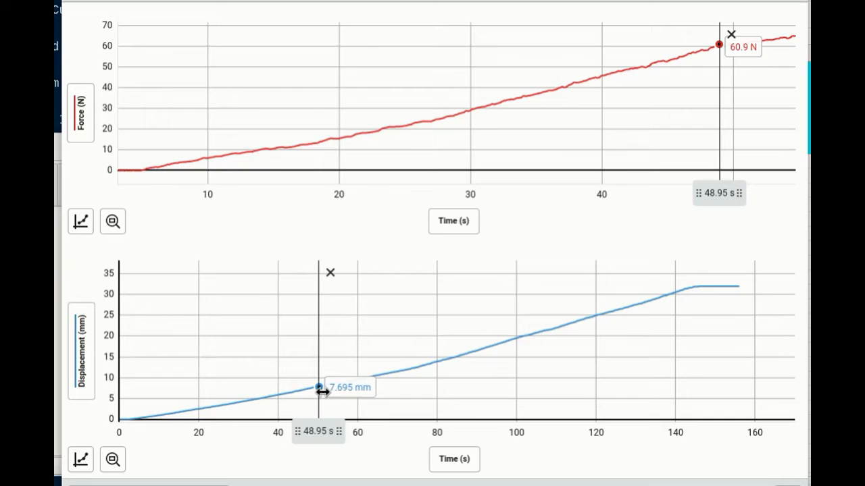
mouse_move(449, 409)
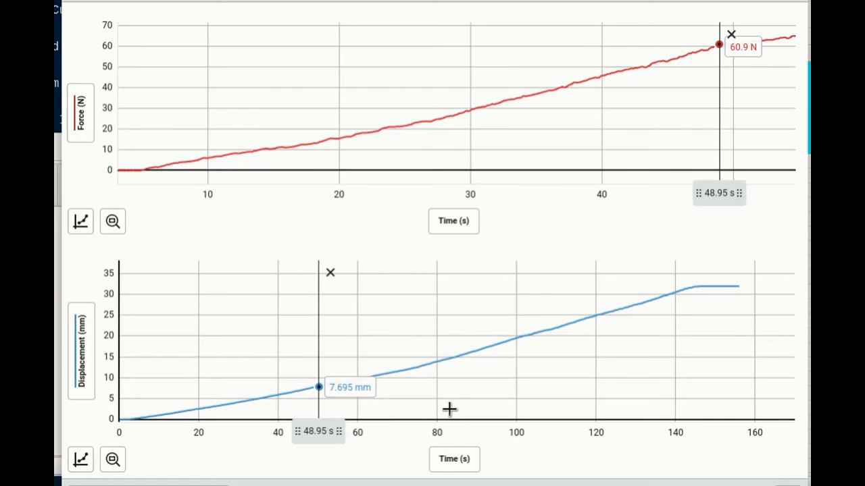
mouse_move(734, 77)
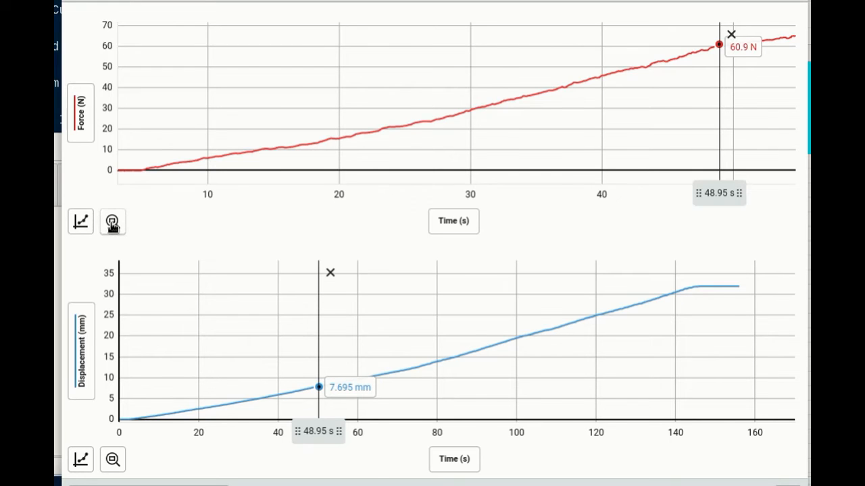
Step: Autoscale the force graph and view statistics for the 72.50–109.25 s peak: mean 88.895 N, max 93.371 N
click(114, 222)
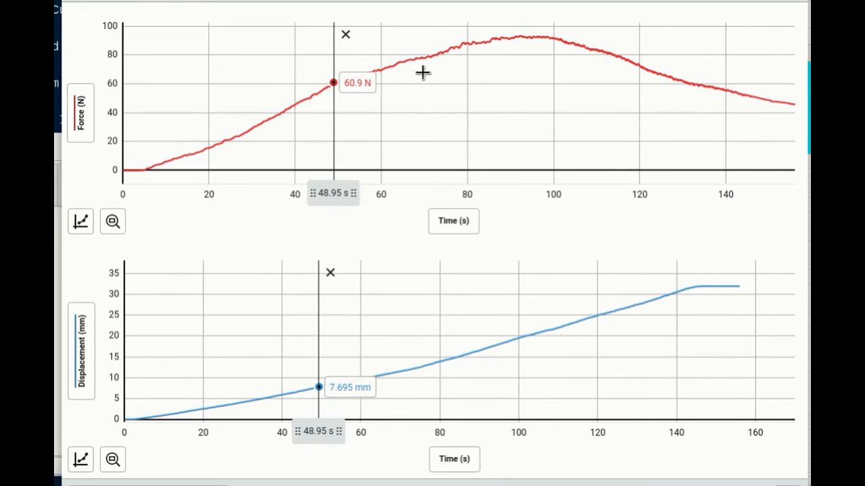
mouse_move(435, 21)
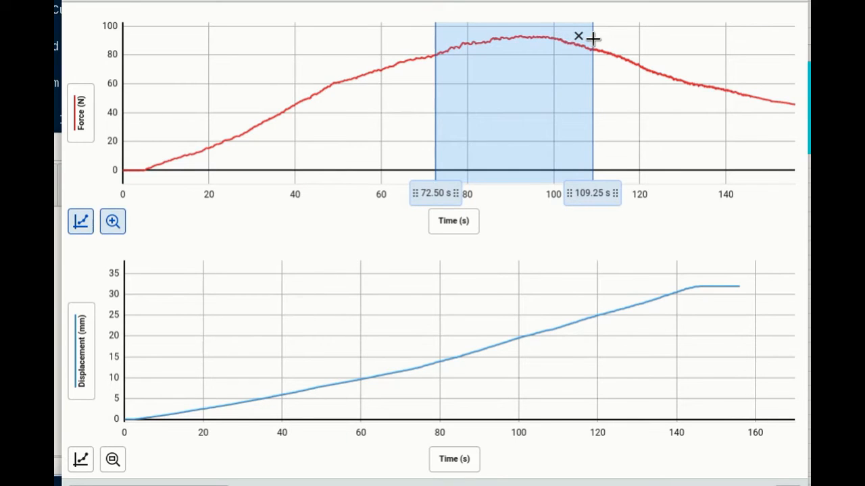
mouse_move(540, 55)
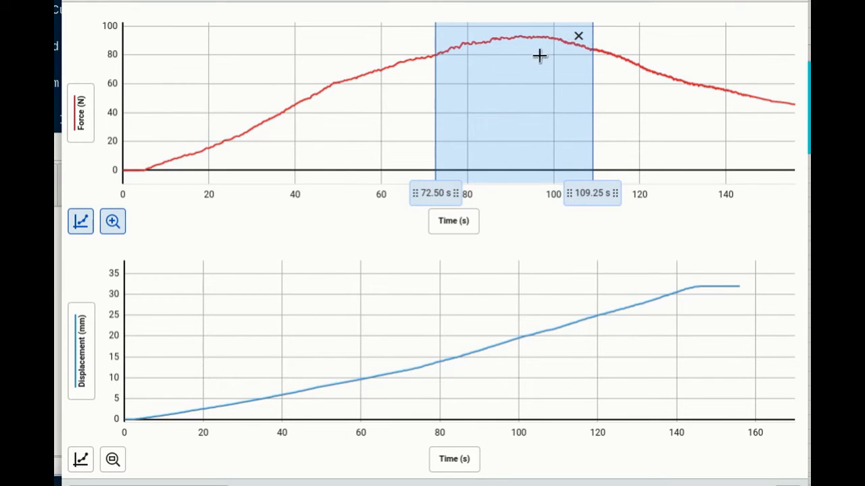
mouse_move(181, 292)
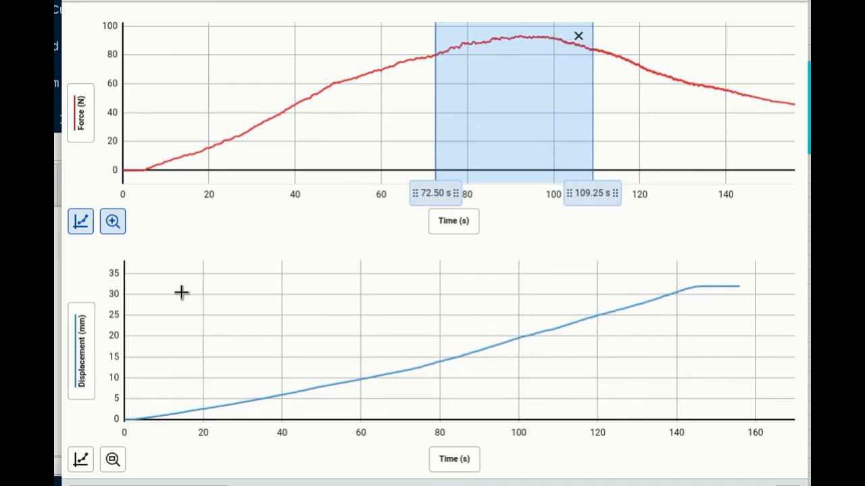
mouse_move(81, 222)
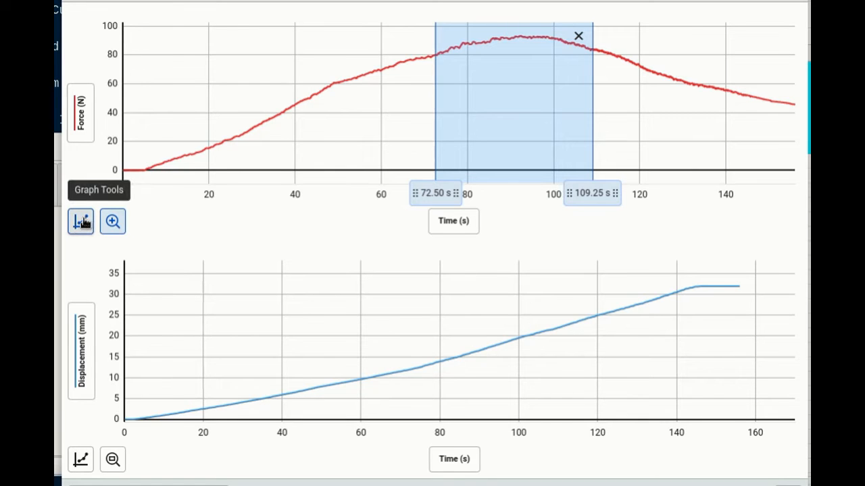
click(81, 222)
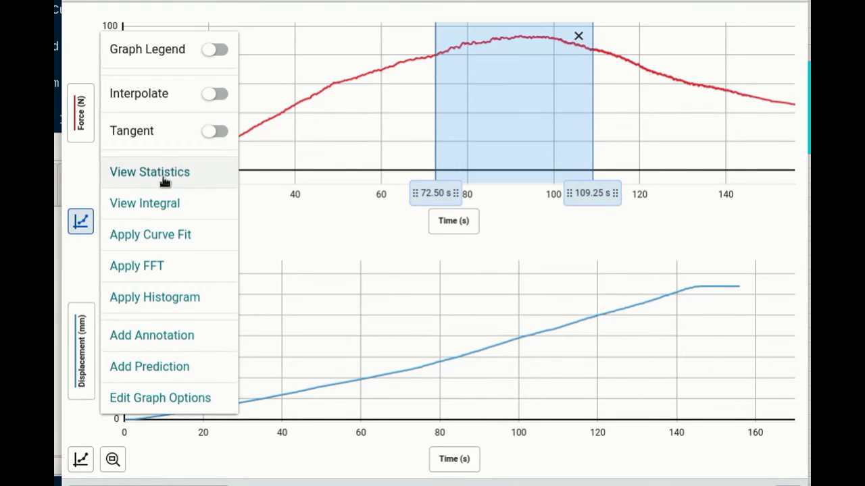
click(149, 171)
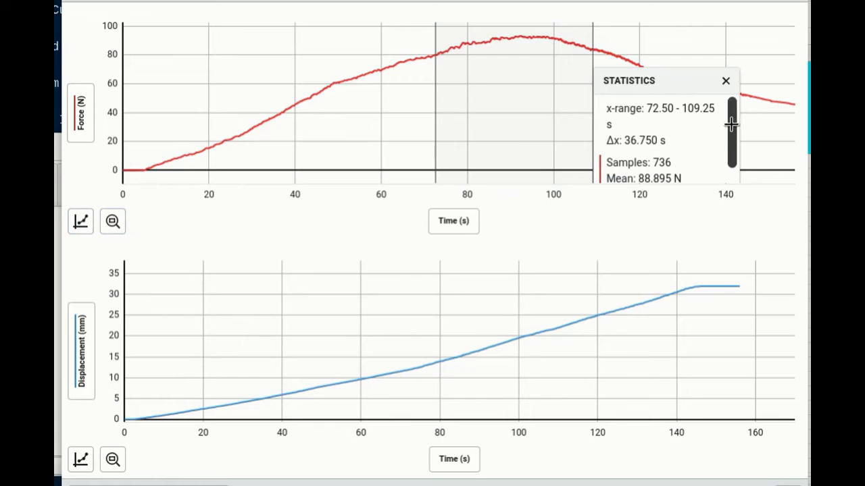
scroll(down, 3)
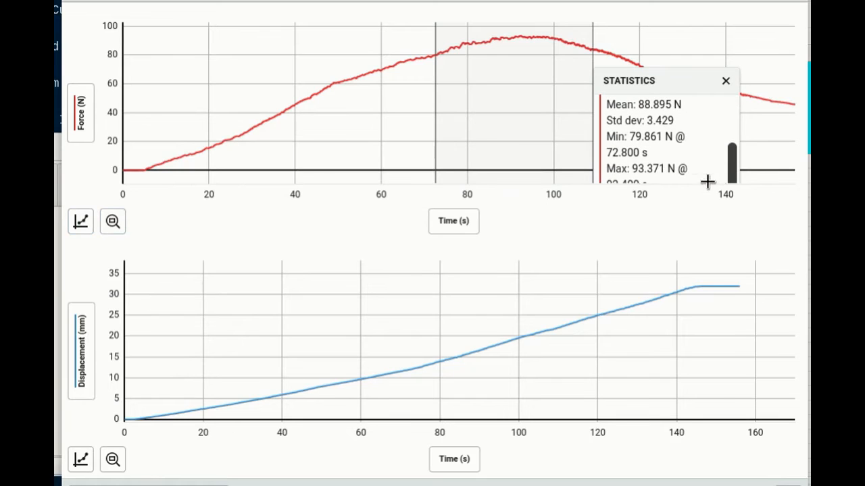
mouse_move(728, 188)
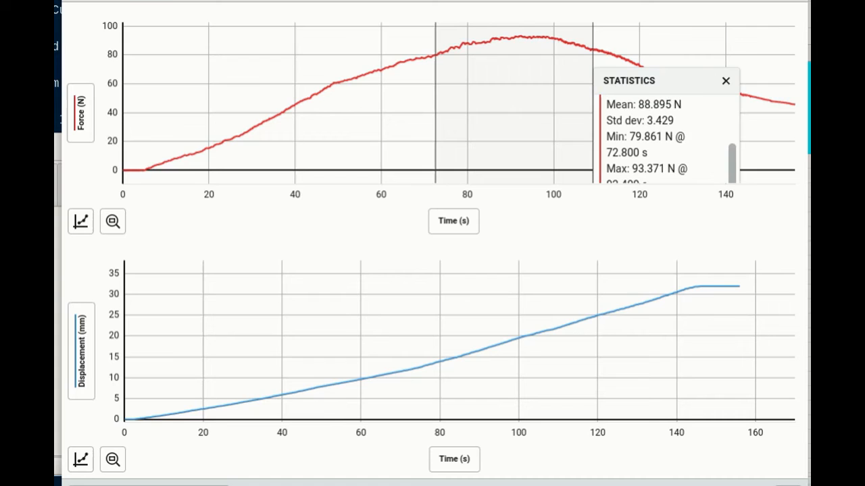
click(705, 54)
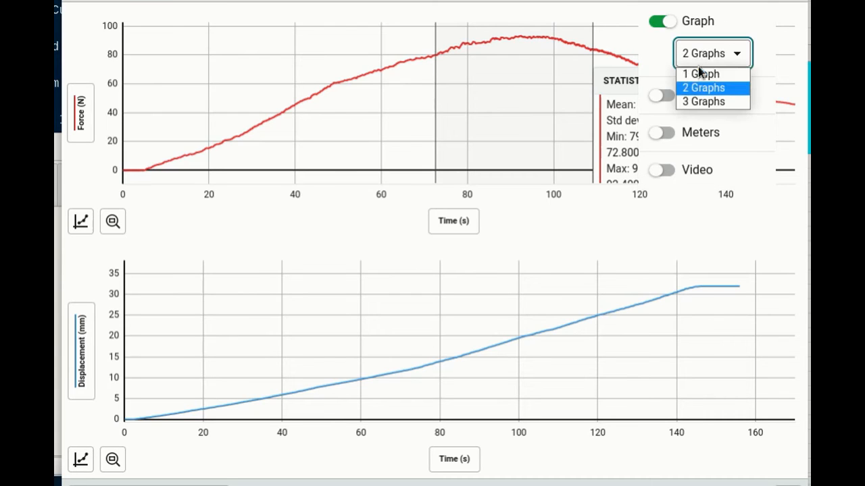
Step: Show only the force graph and highlight the Max value 93.371 N at 92.400 s in the statistics
click(700, 73)
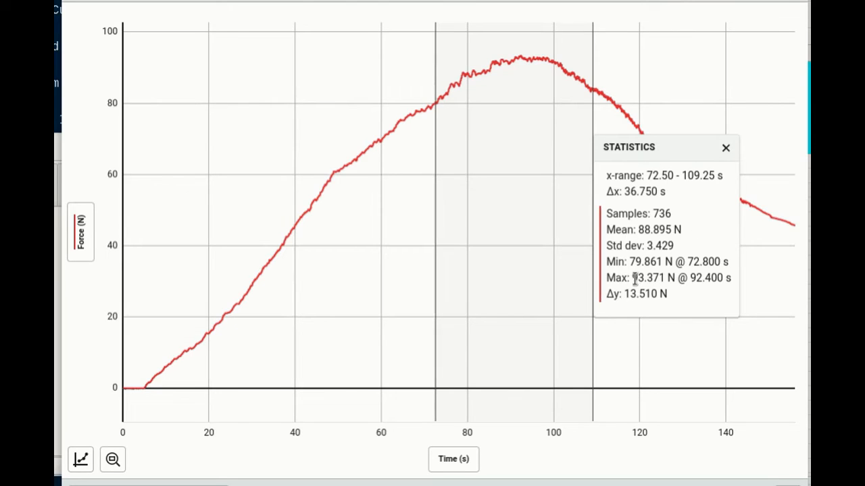
double_click(616, 278)
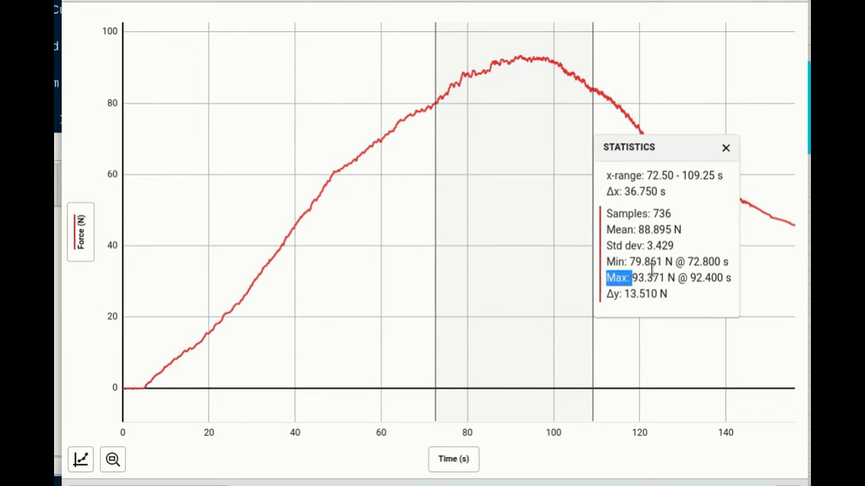
double_click(652, 278)
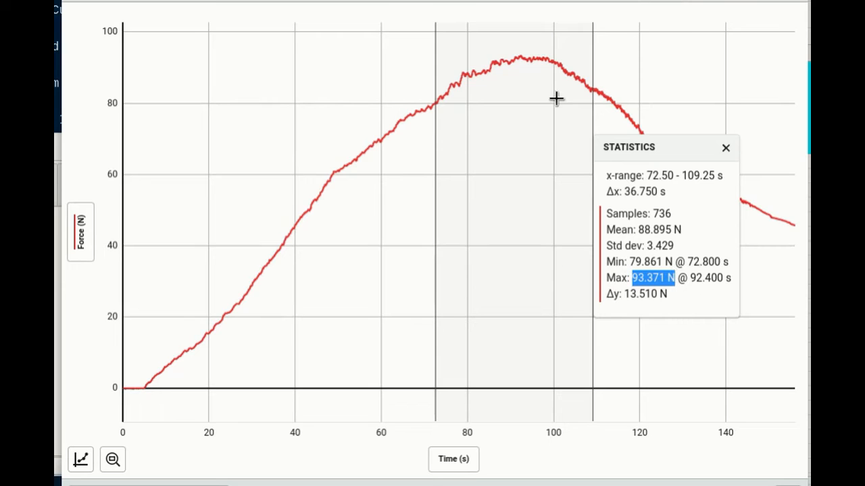
mouse_move(681, 358)
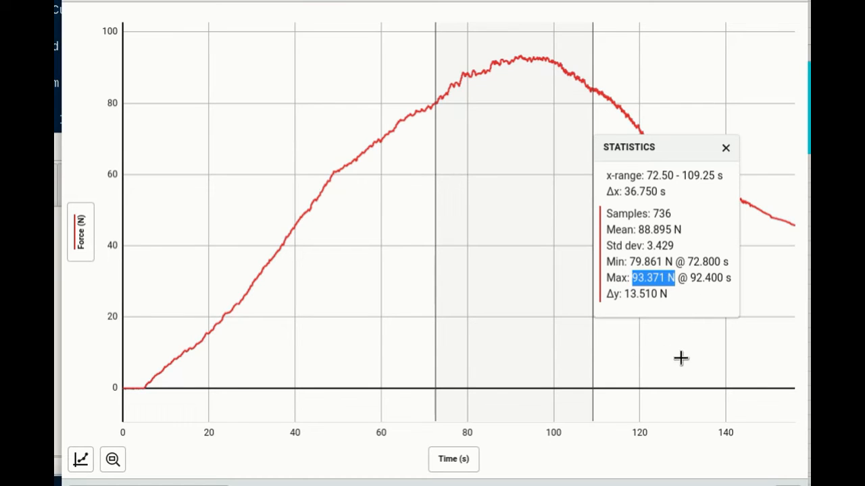
mouse_move(727, 292)
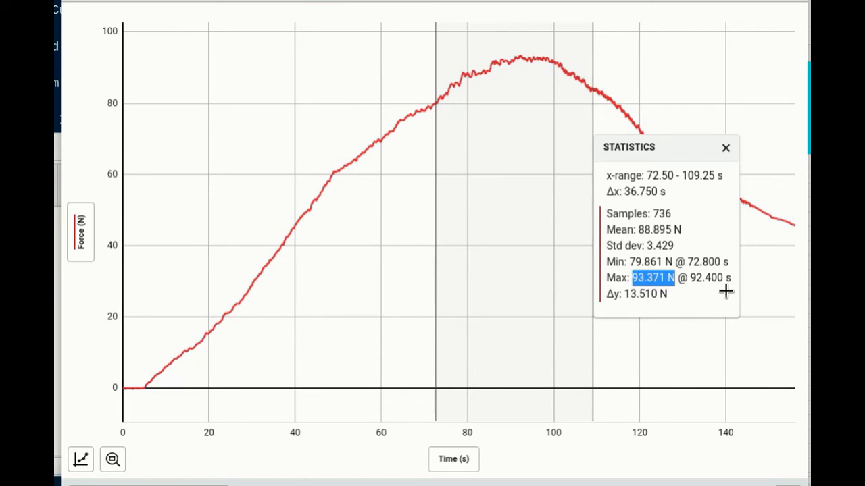
mouse_move(728, 302)
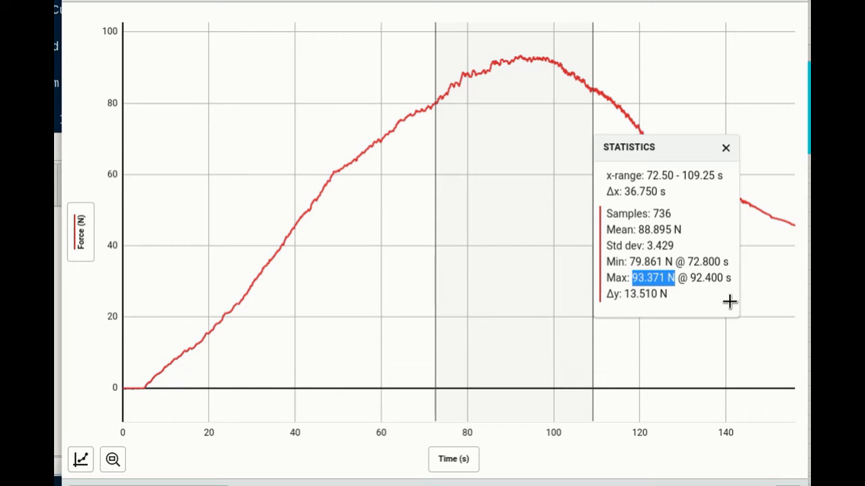
mouse_move(592, 272)
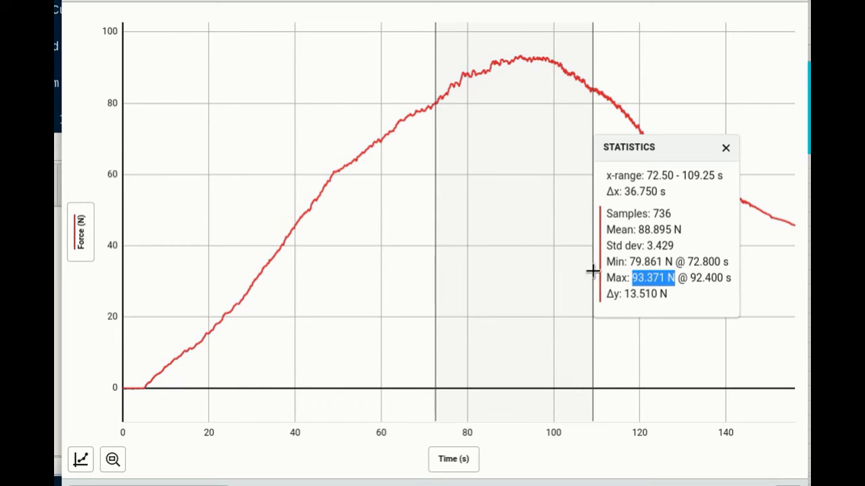
mouse_move(662, 292)
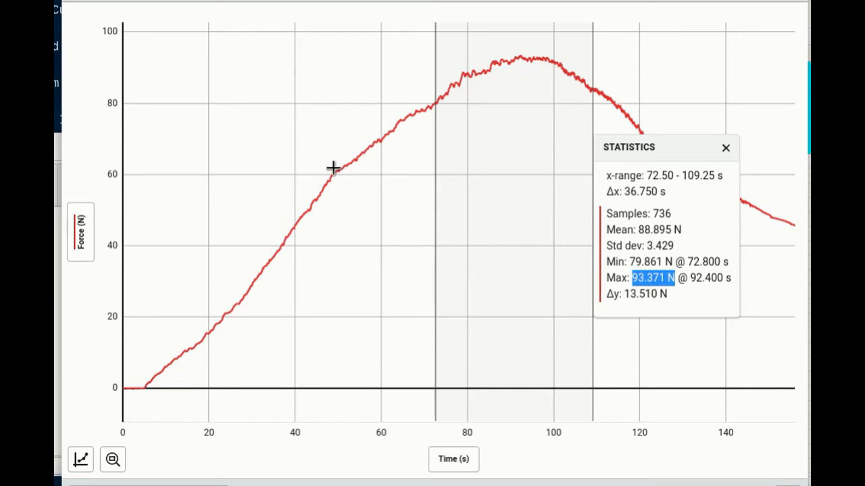
mouse_move(557, 62)
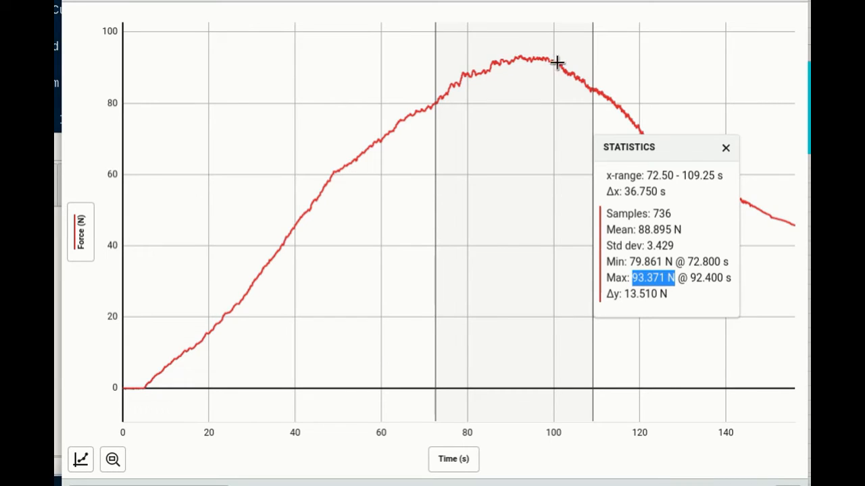
mouse_move(581, 79)
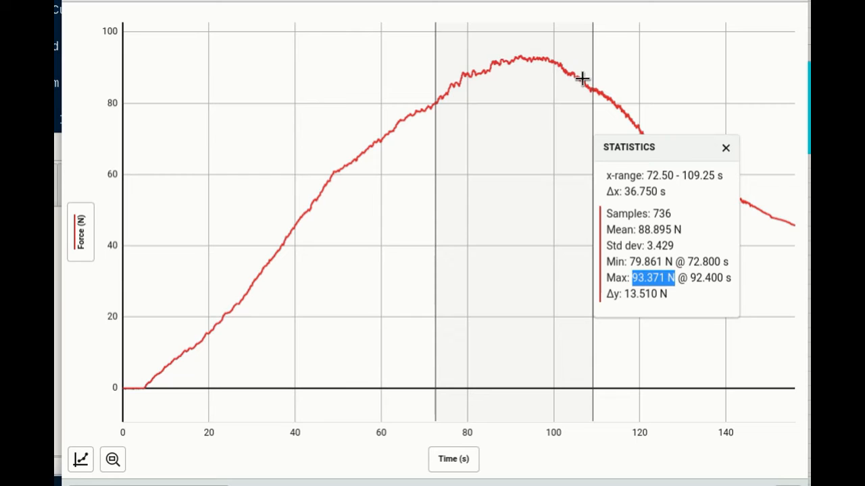
mouse_move(78, 102)
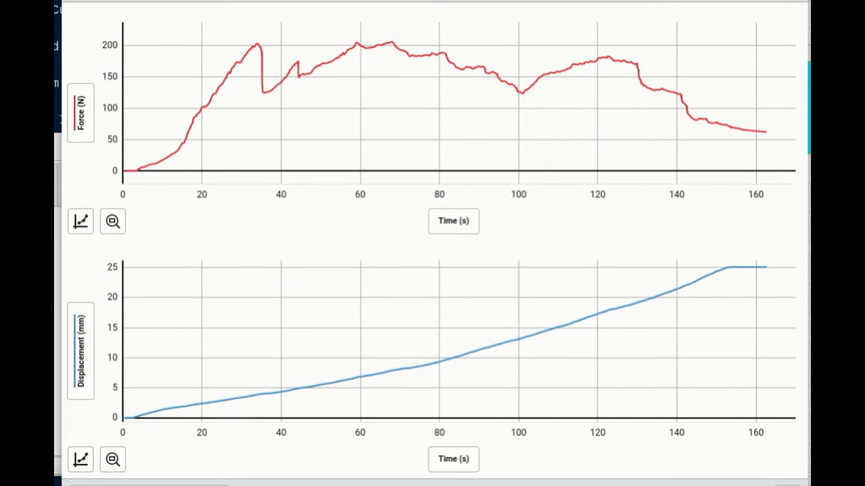
mouse_move(255, 41)
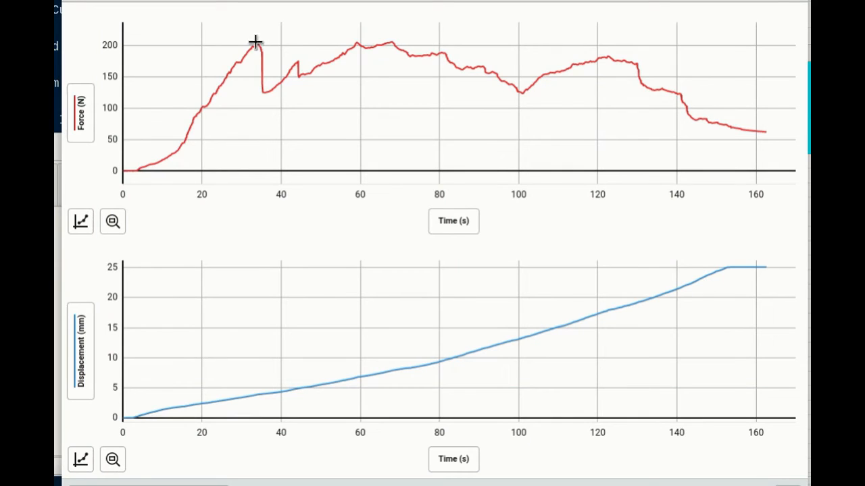
mouse_move(173, 139)
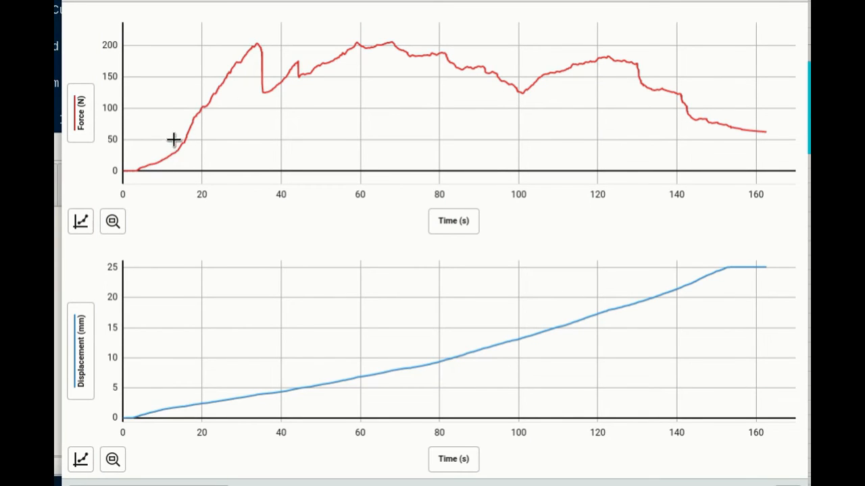
mouse_move(246, 49)
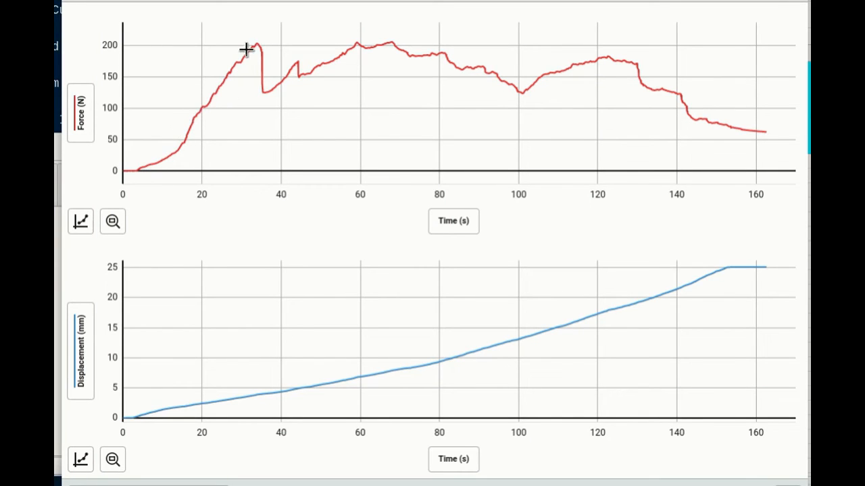
mouse_move(263, 103)
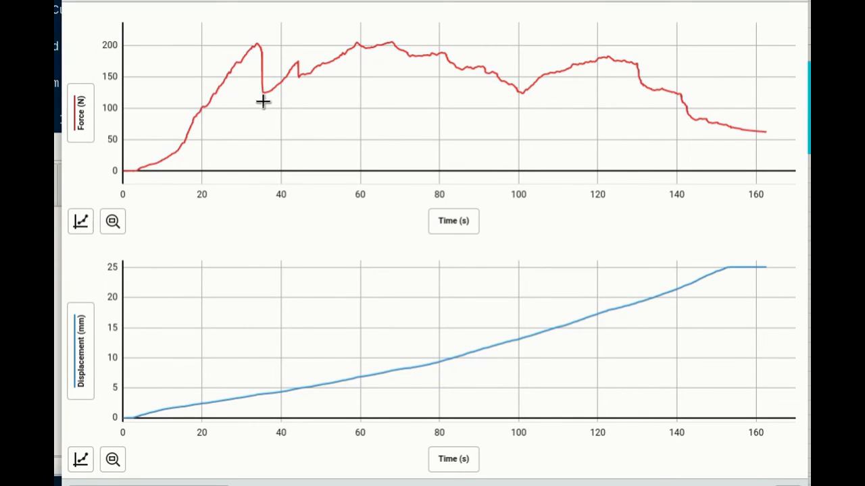
mouse_move(378, 100)
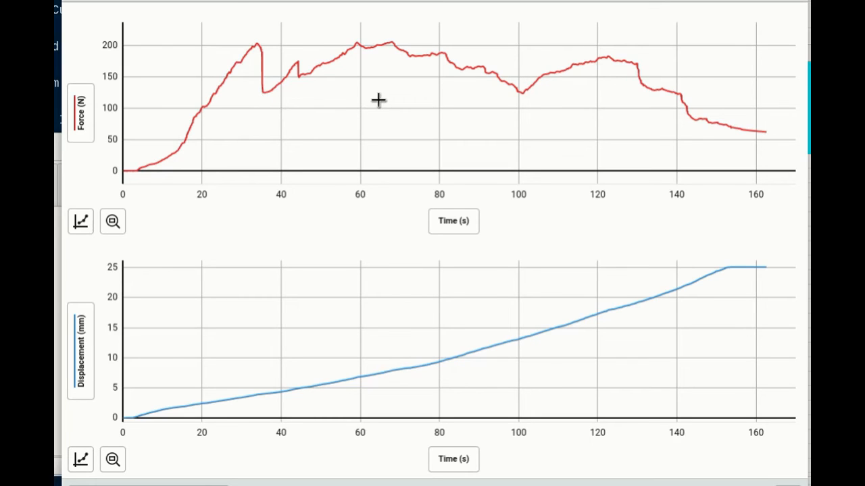
mouse_move(255, 43)
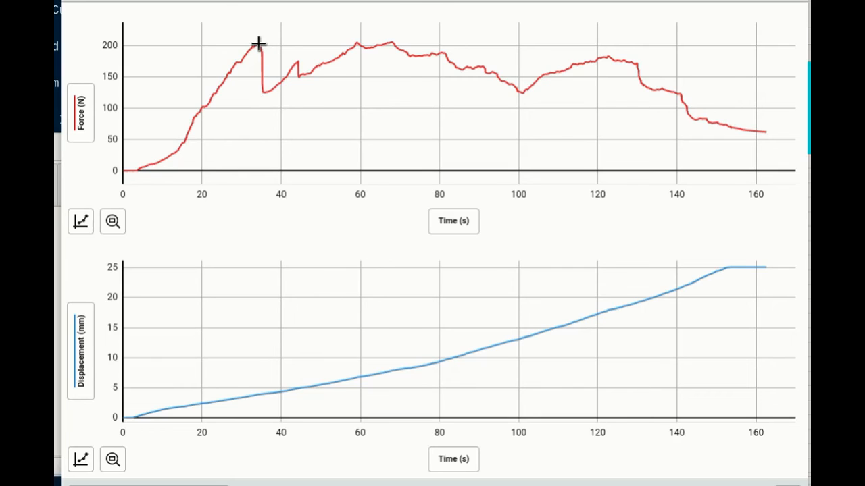
Step: Mark the first force peak and view statistics for 26.20–75.65 s: 990 samples, mean 177.395 N
click(257, 44)
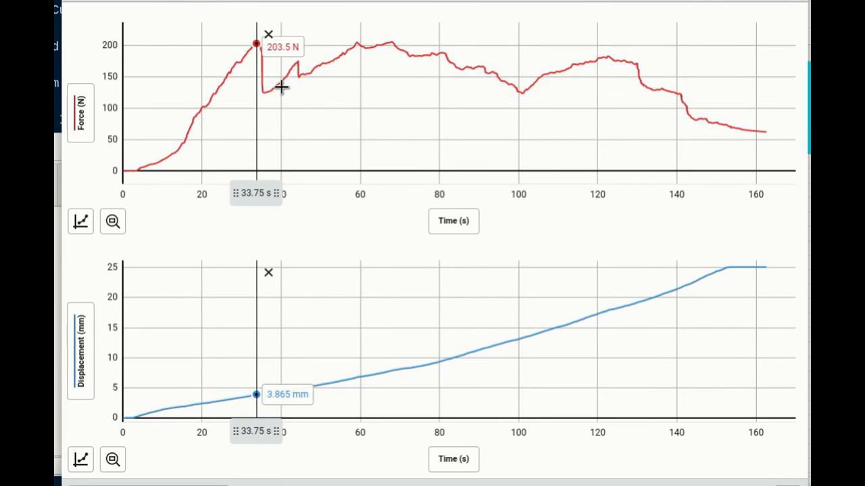
mouse_move(359, 42)
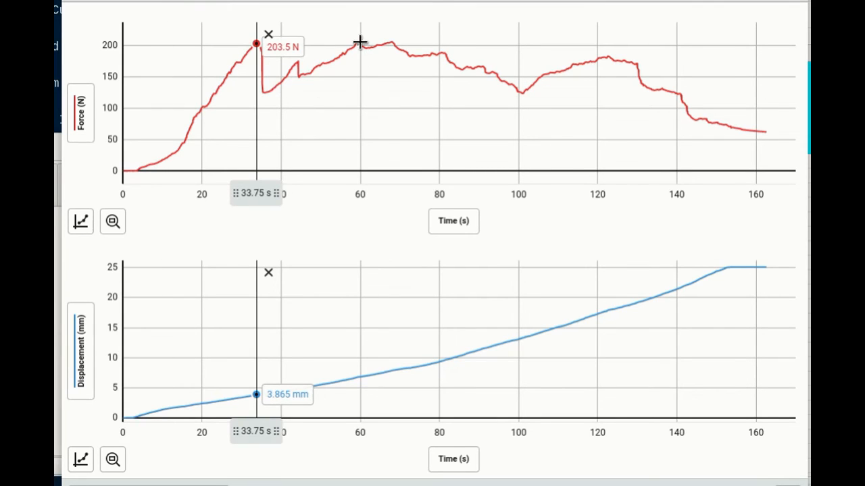
mouse_move(238, 38)
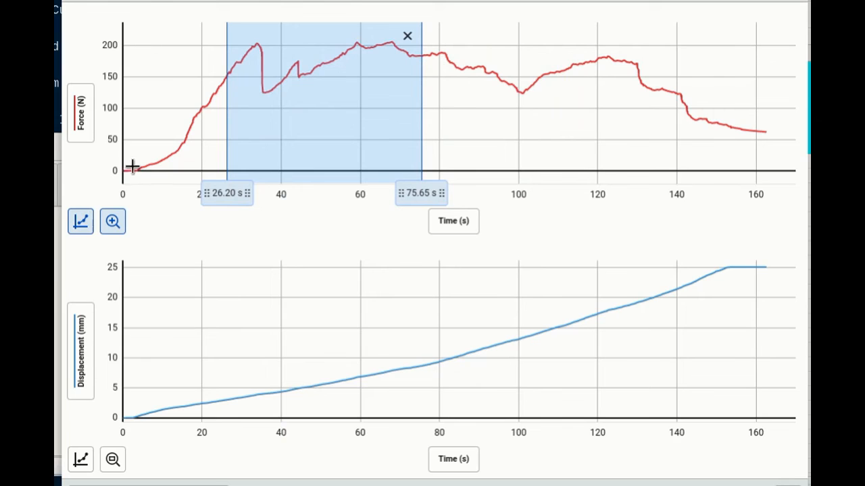
click(80, 222)
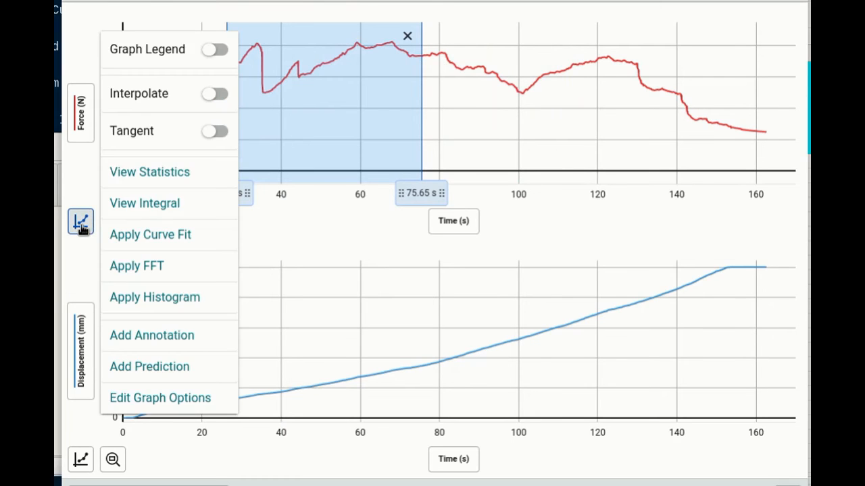
click(148, 171)
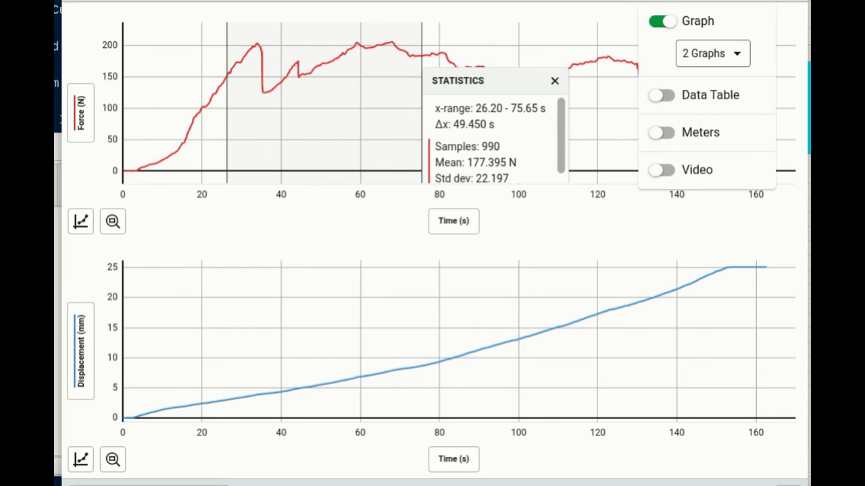
Step: Show only the force graph, scroll statistics to max 206.534 N, and mark the first peak at 204.0 N, 33.80 s
click(711, 54)
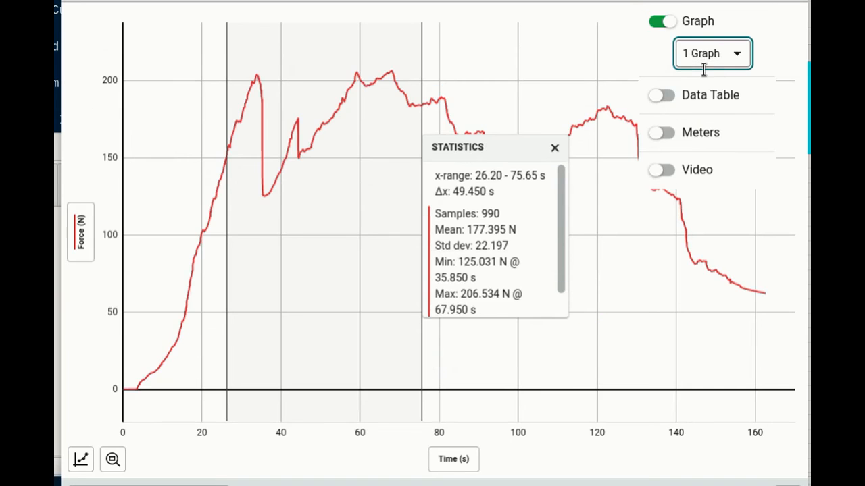
scroll(down, 3)
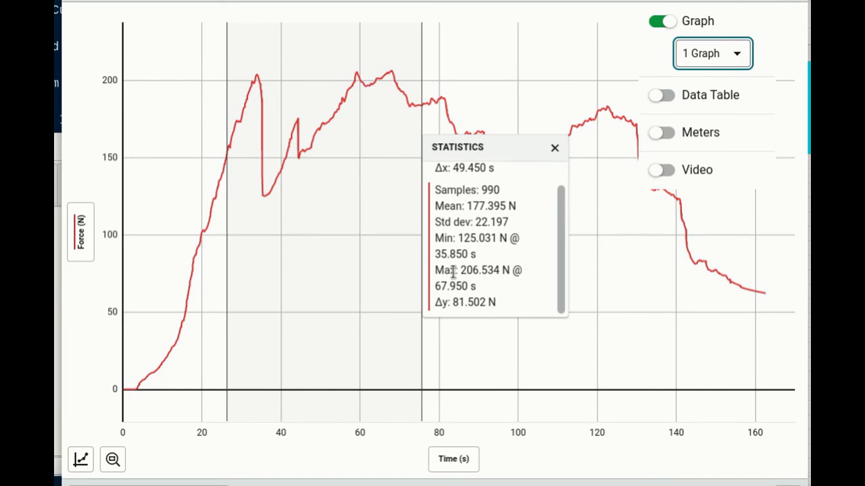
mouse_move(417, 208)
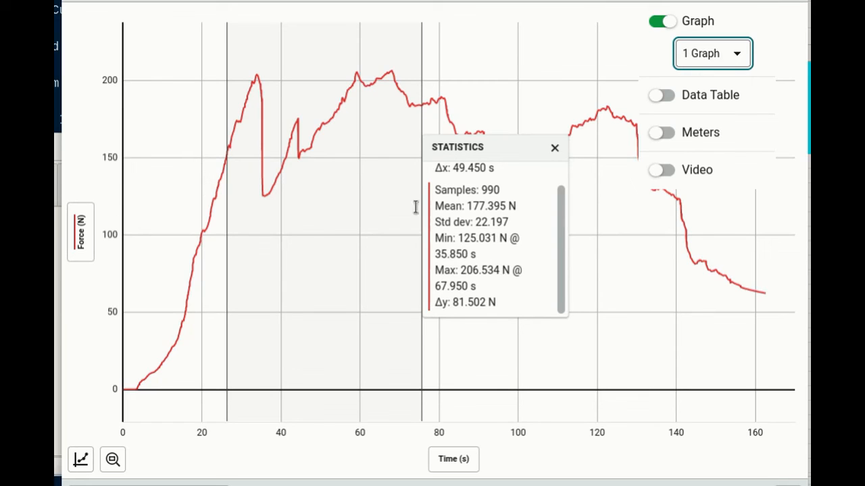
mouse_move(257, 75)
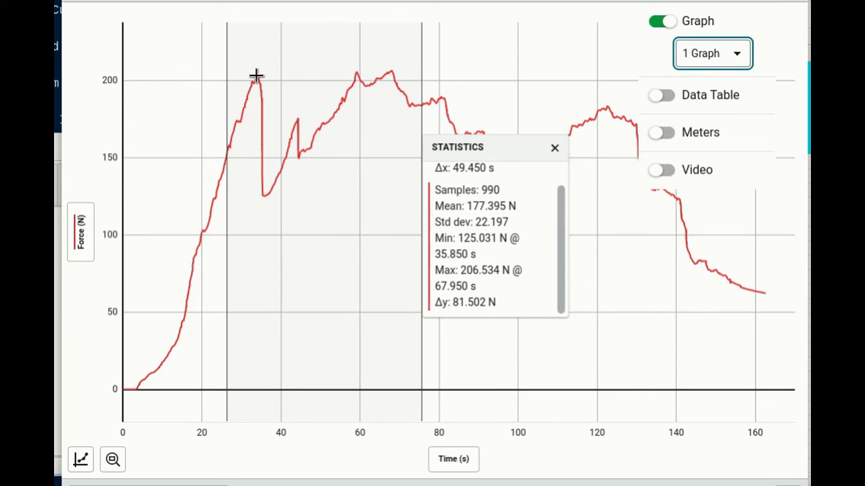
click(257, 75)
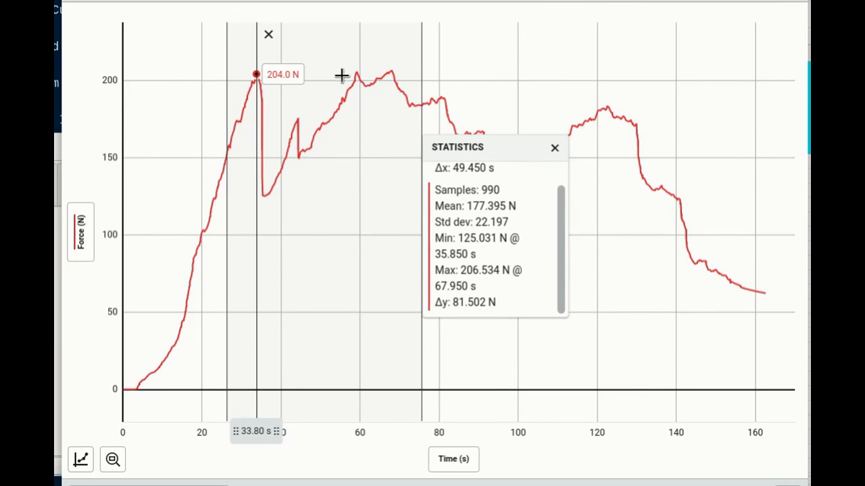
mouse_move(357, 70)
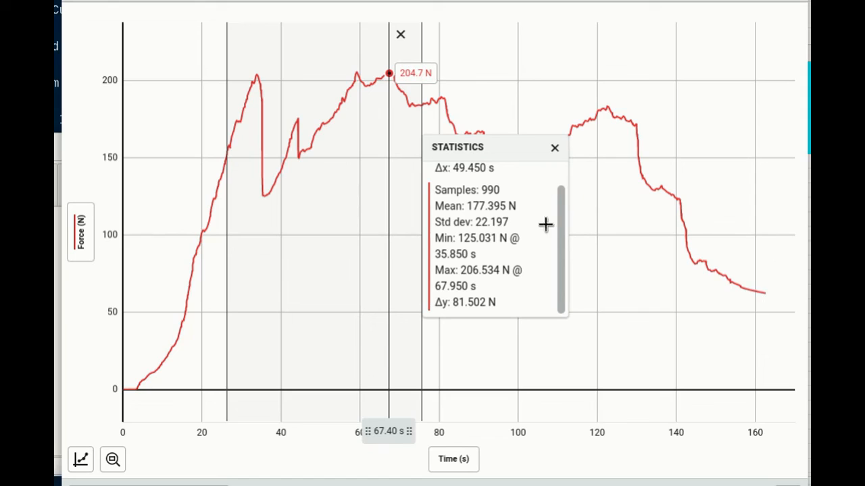
mouse_move(460, 292)
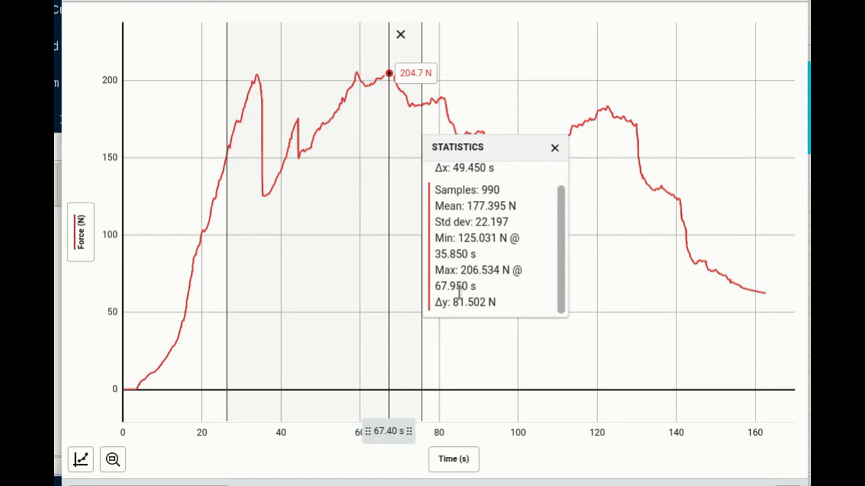
mouse_move(384, 340)
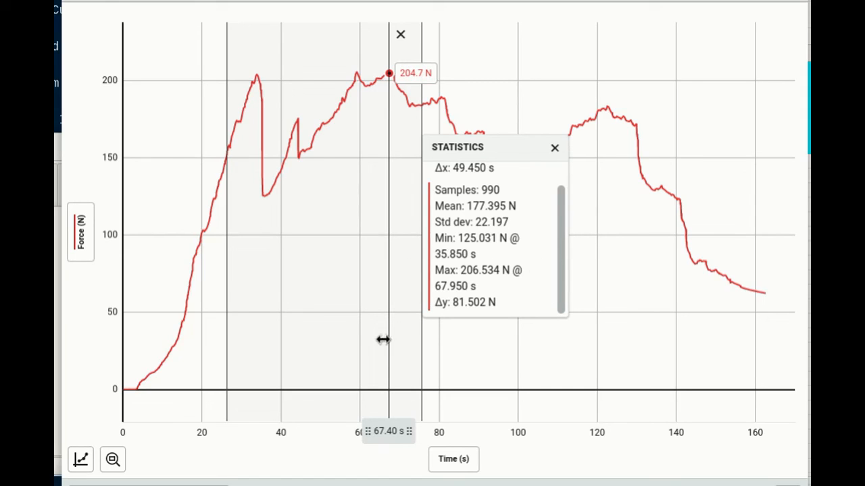
mouse_move(376, 84)
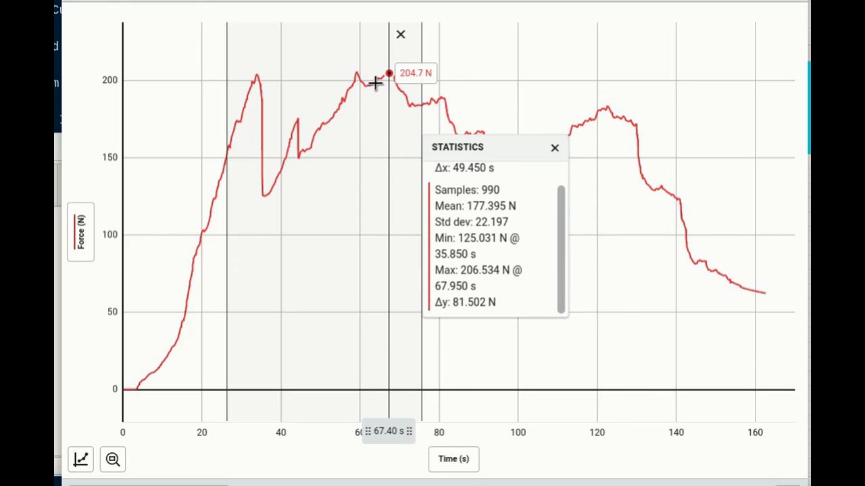
mouse_move(262, 75)
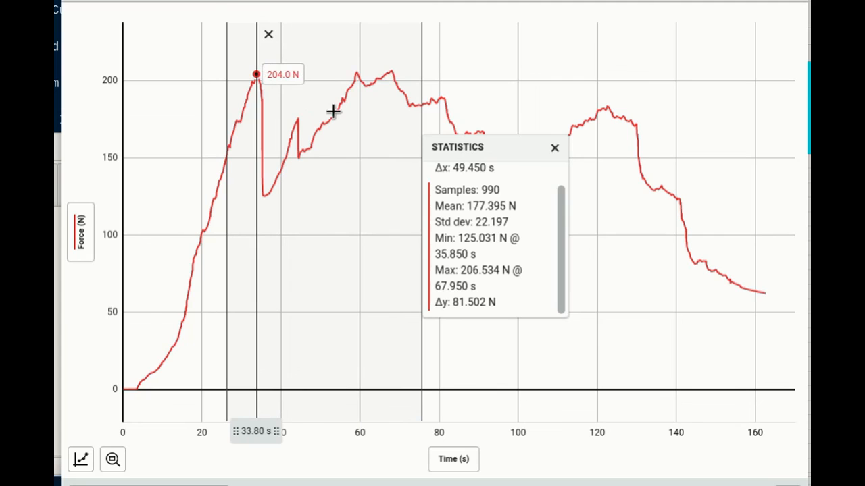
mouse_move(697, 204)
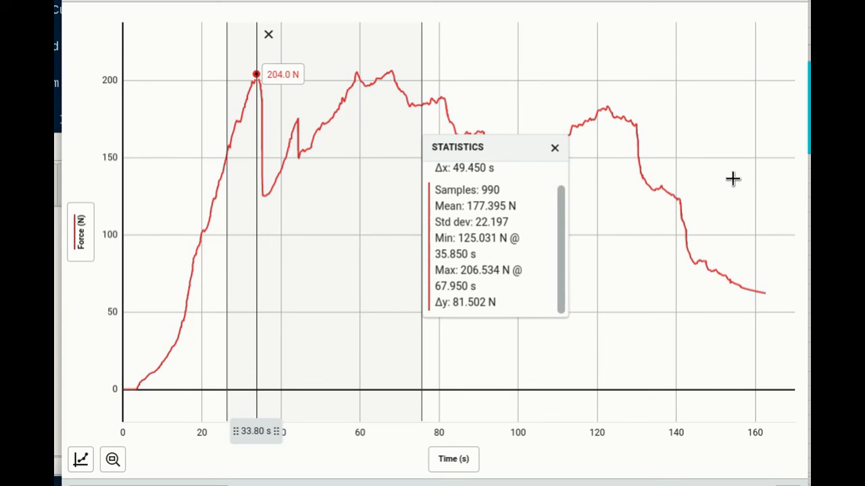
mouse_move(636, 335)
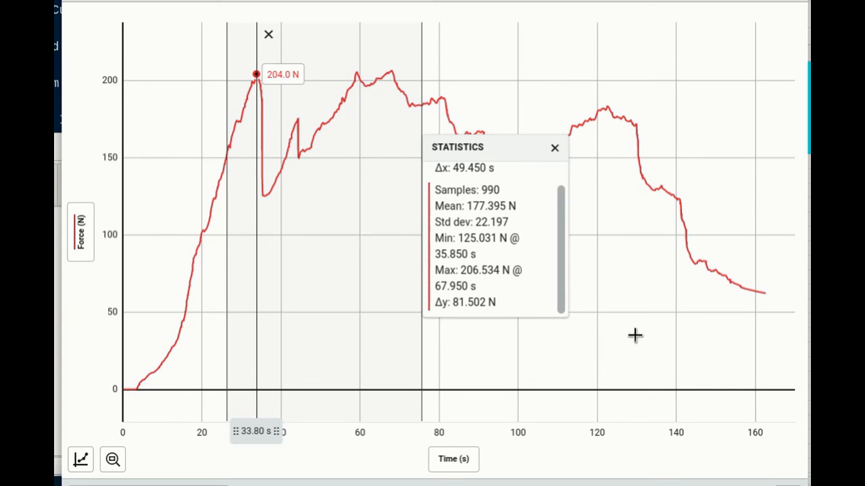